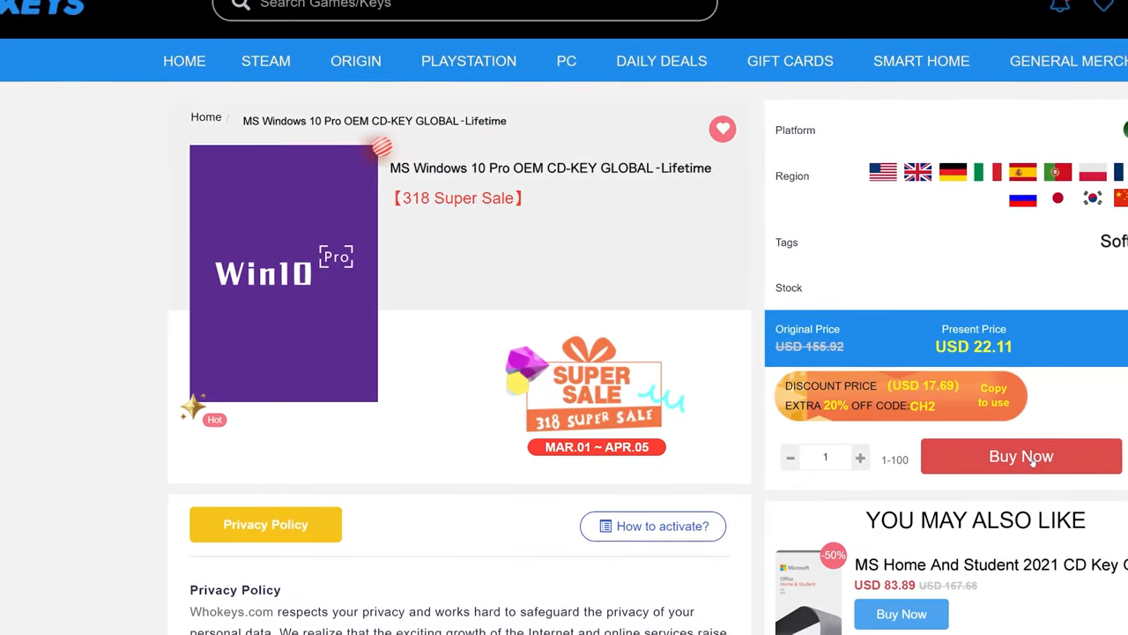
# Buy the Win10 Pro key on WhoKeys and submit it through Change product key in Windows Activation.
pyautogui.click(1021, 454)
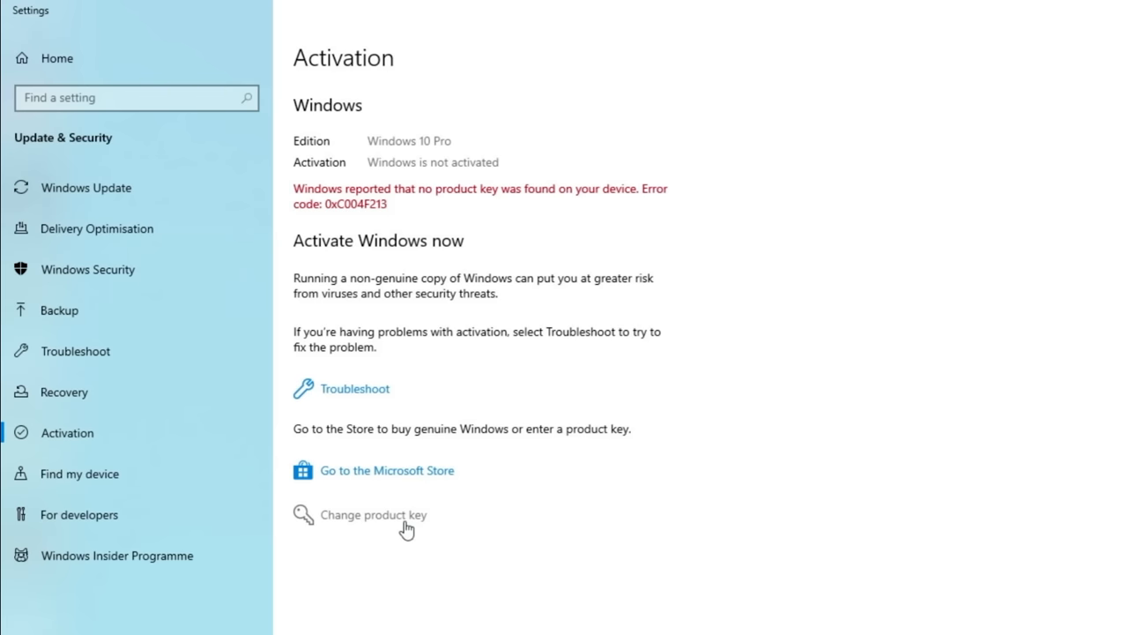
pyautogui.click(373, 515)
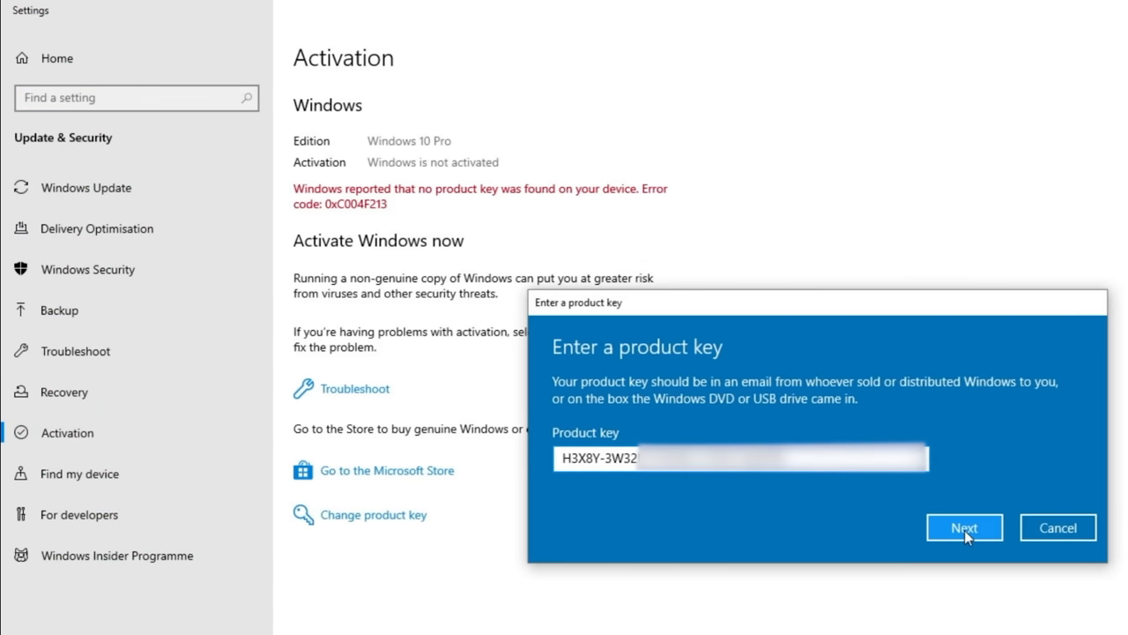
pyautogui.click(964, 527)
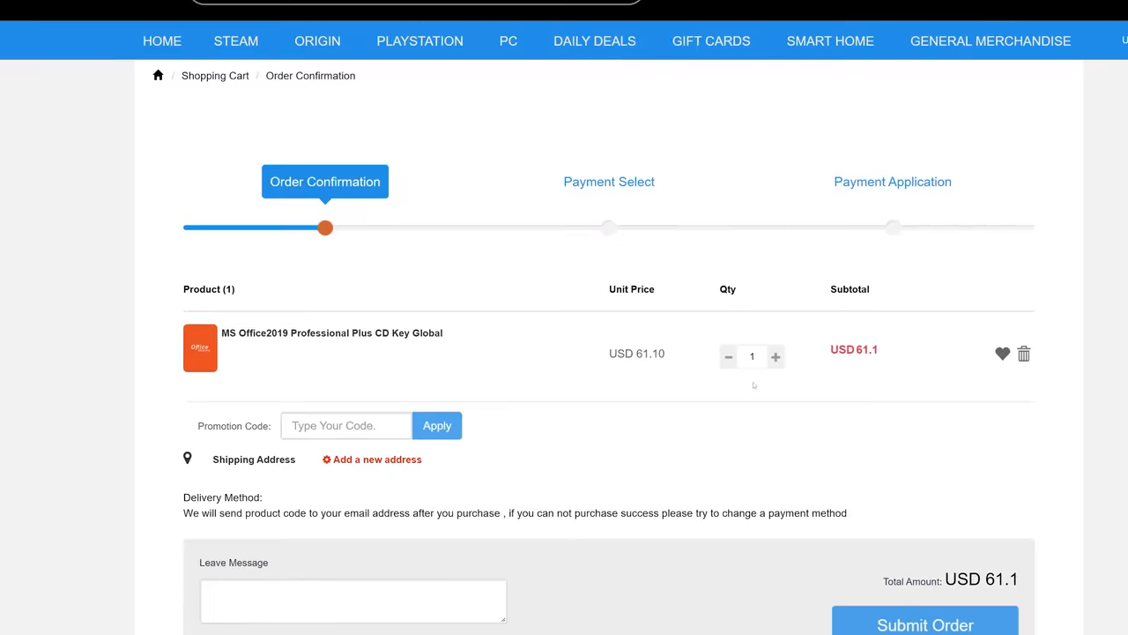
# Enter promotion code TN20 on the MS Office 2019 Professional Plus order confirmation.
pyautogui.write('TN20')
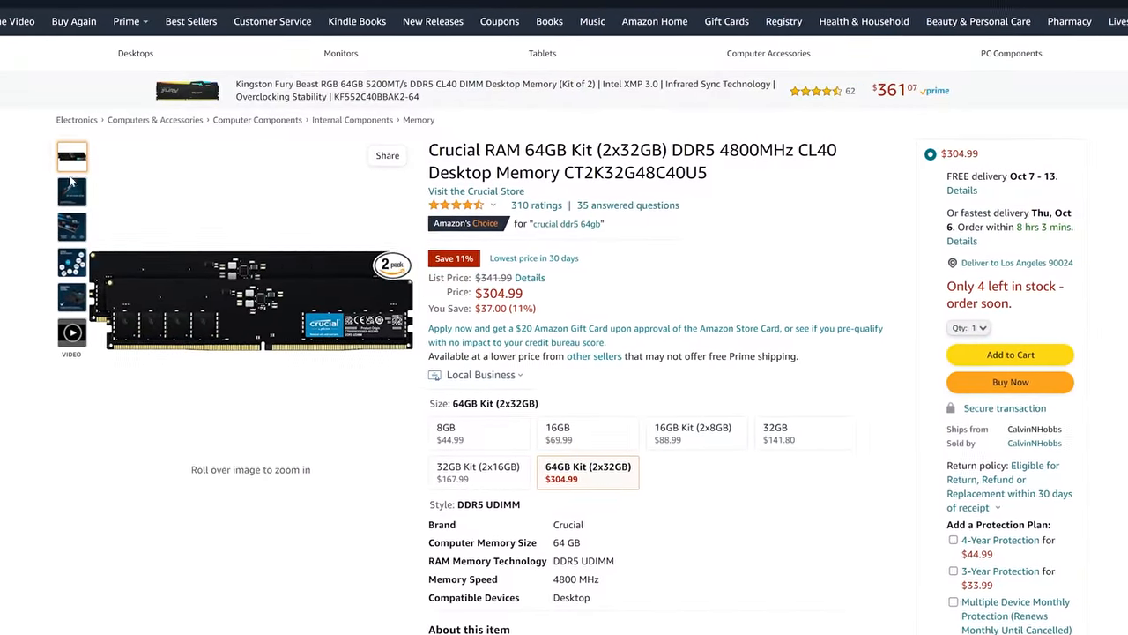
# Browse the product image thumbnails of the Crucial 64GB DDR5-4800 CL40 kit.
pyautogui.click(71, 228)
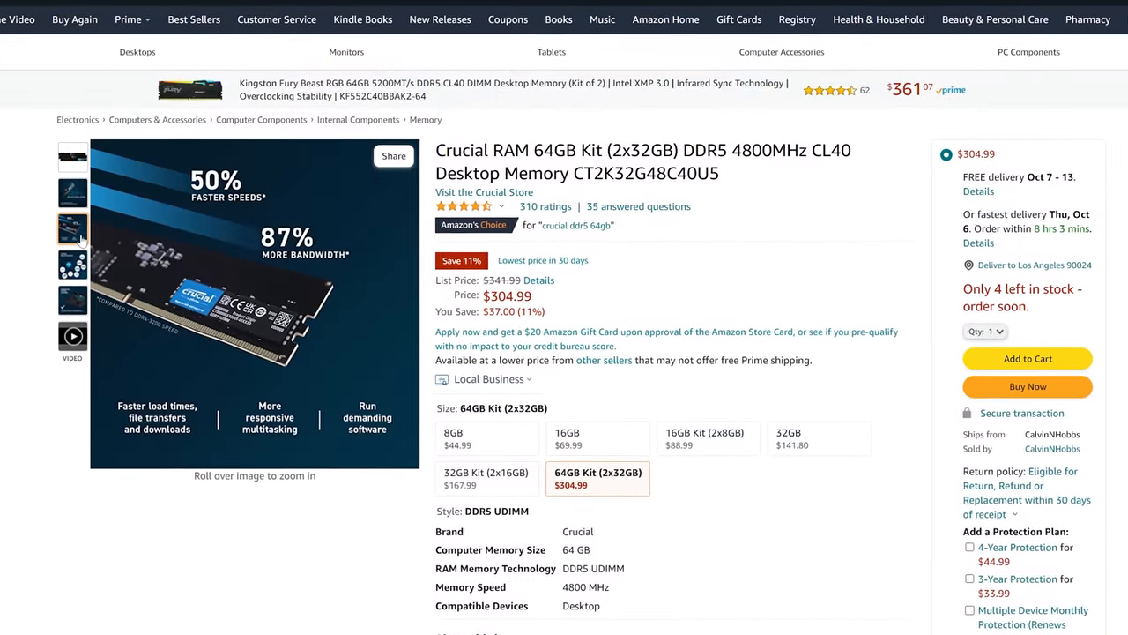
pyautogui.click(72, 192)
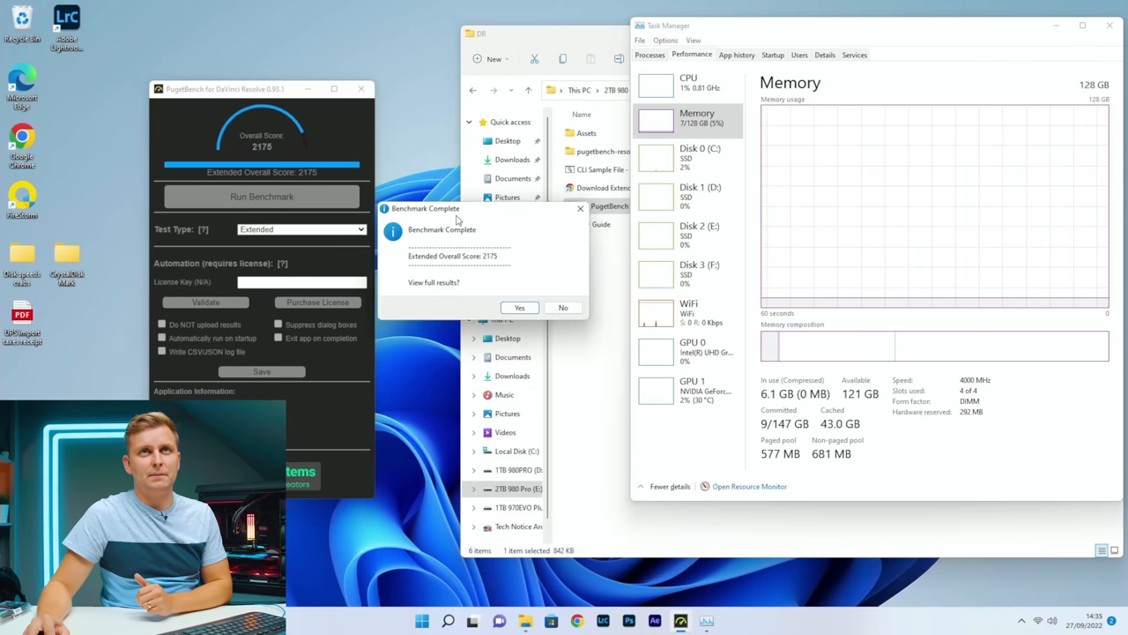
# View the full PugetBench results in the browser: Extended 2175, Standard 2437.
pyautogui.click(563, 307)
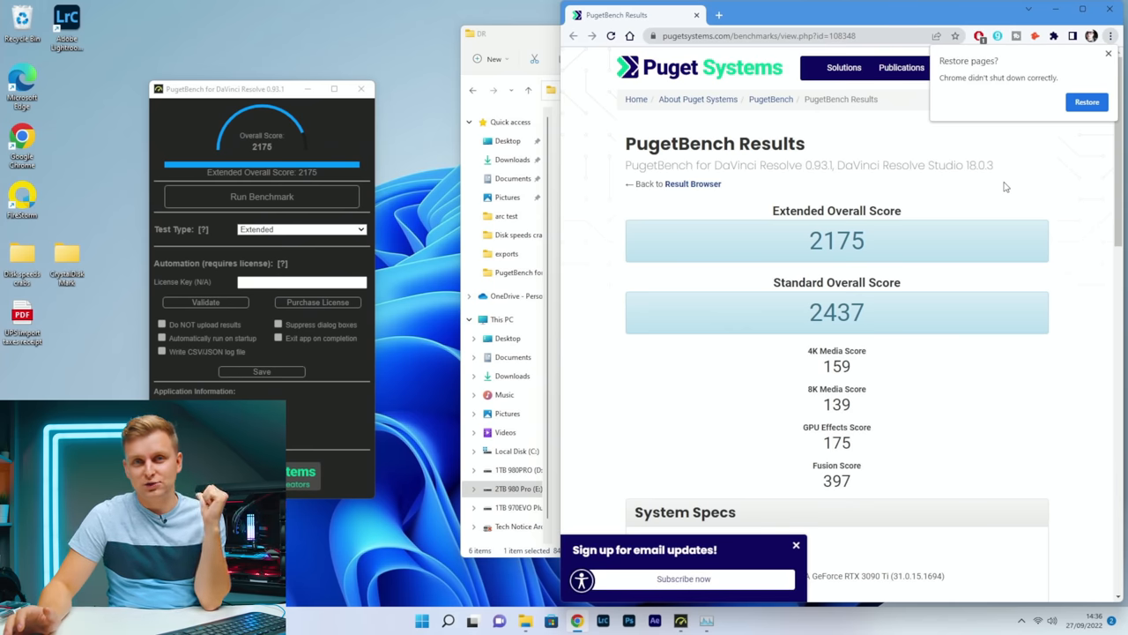
pyautogui.moveTo(800, 254)
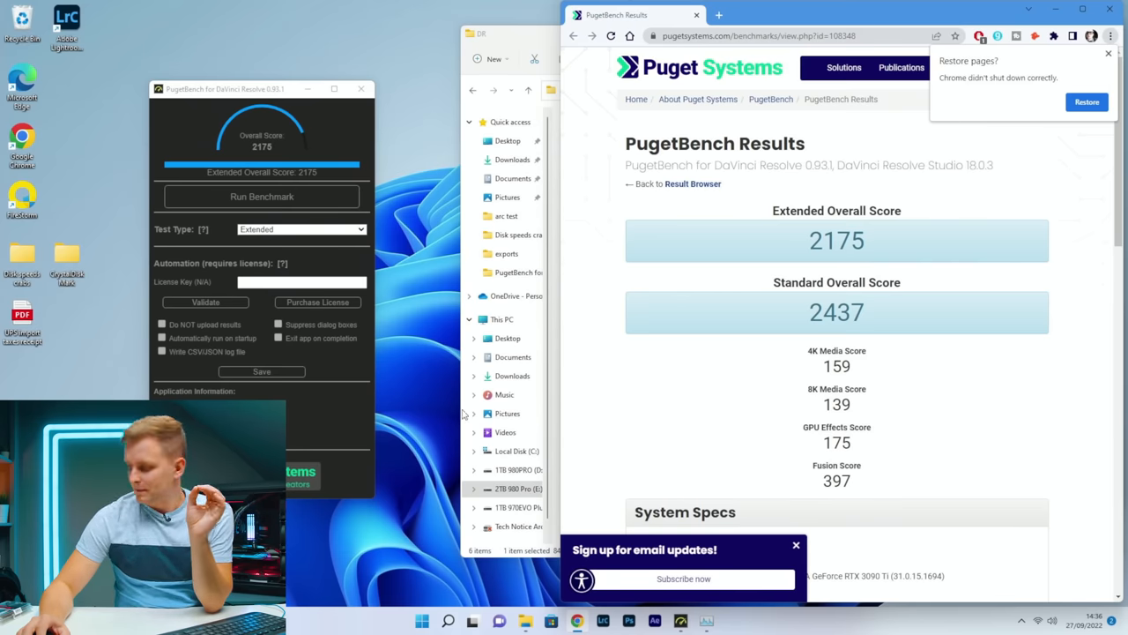
# Restart the computer from the Windows 11 Start menu power options.
pyautogui.click(423, 620)
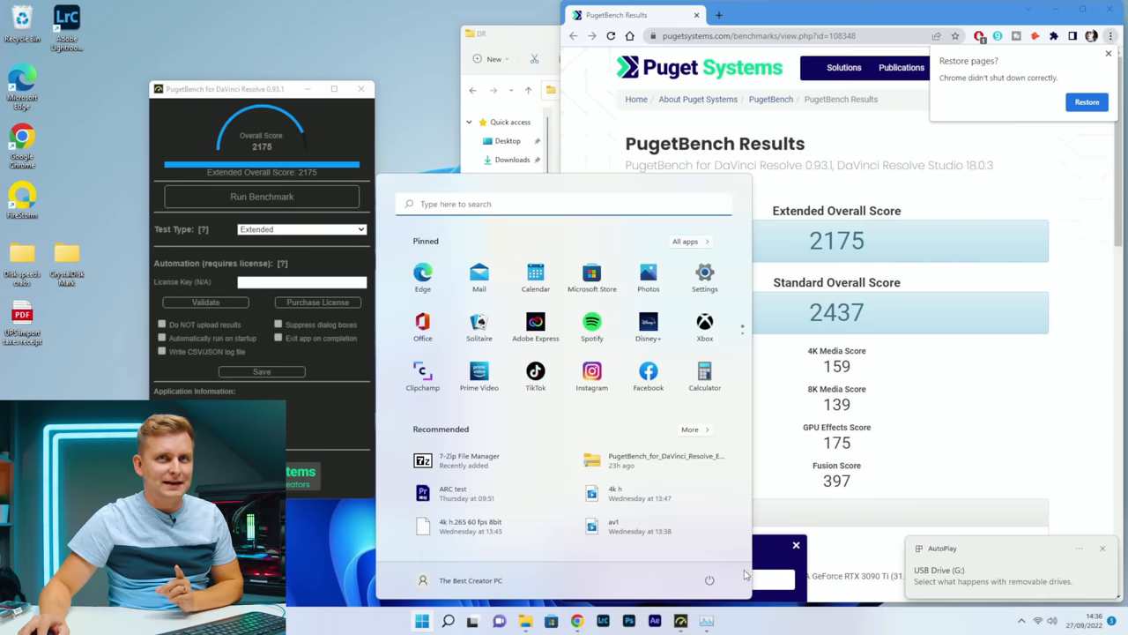
pyautogui.click(708, 580)
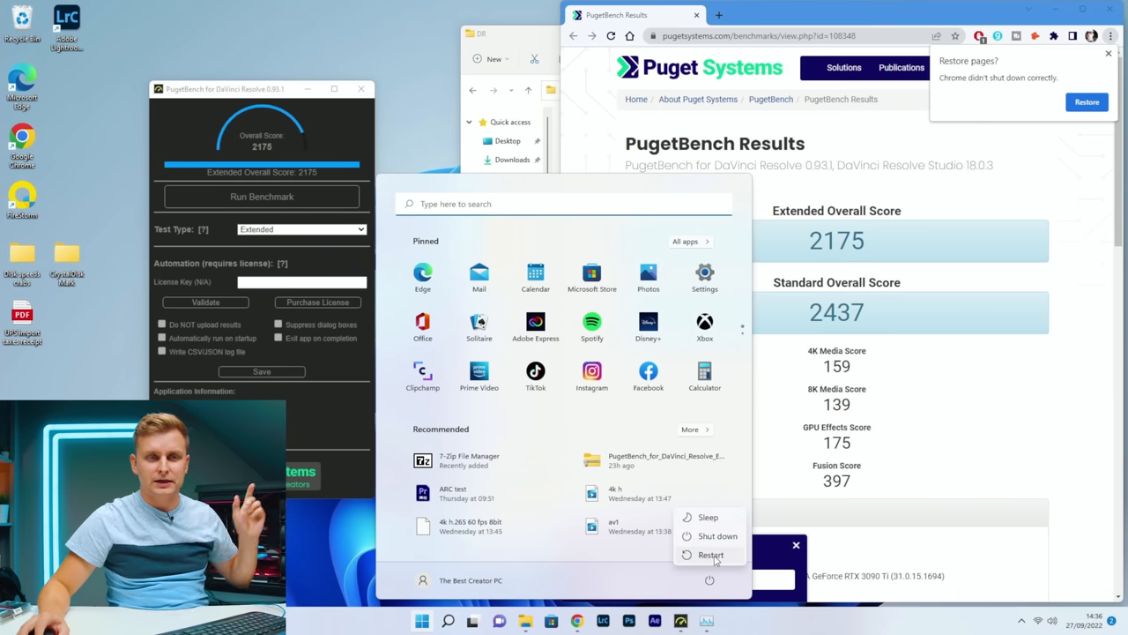
pyautogui.click(711, 553)
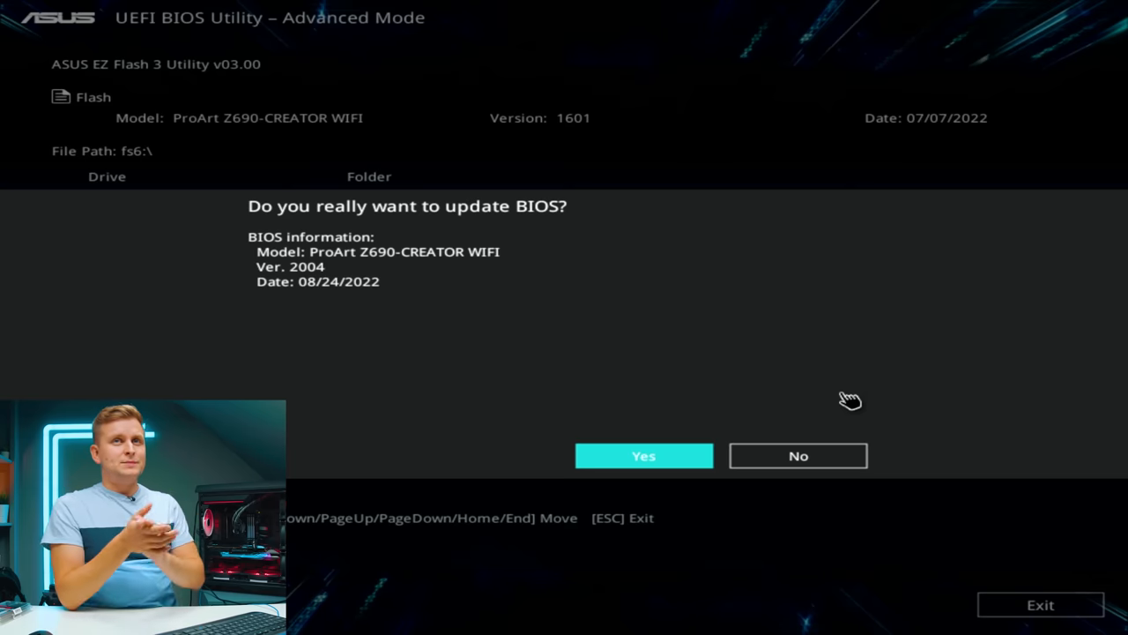
# Confirm the EZ Flash 3 BIOS update of the ProArt Z690-CREATOR WIFI to version 2004.
pyautogui.click(643, 455)
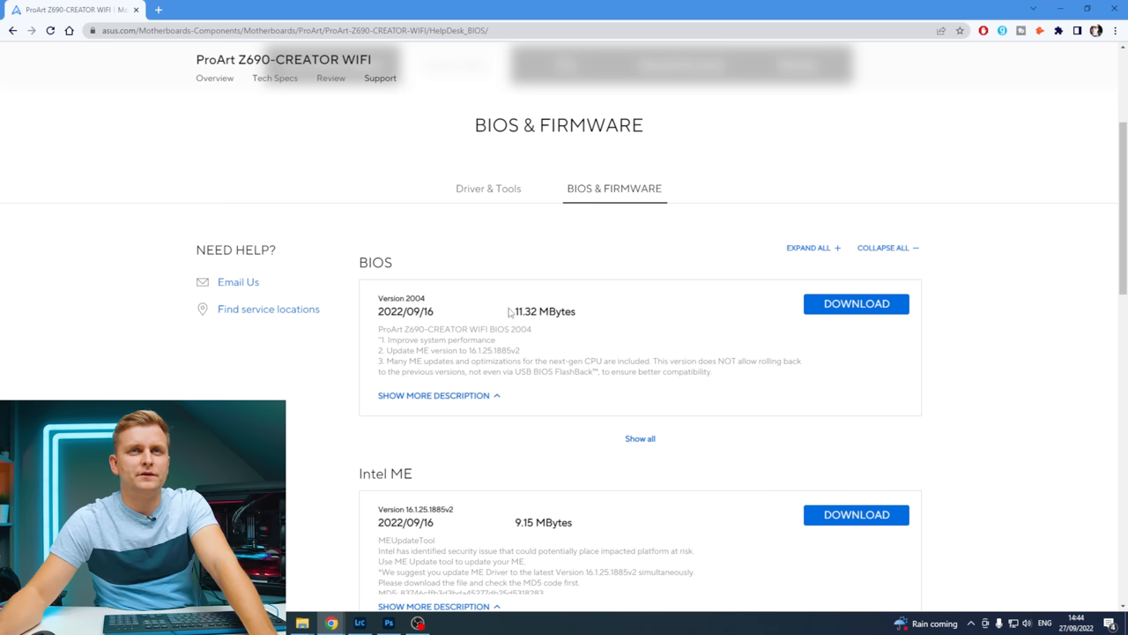
# Scroll the memory QVL to the Kingston KF552C40BBK2-64 DDR5-5200 entries and highlight the Micron chip entry.
pyautogui.moveTo(669, 360); pyautogui.dragTo(793, 359)
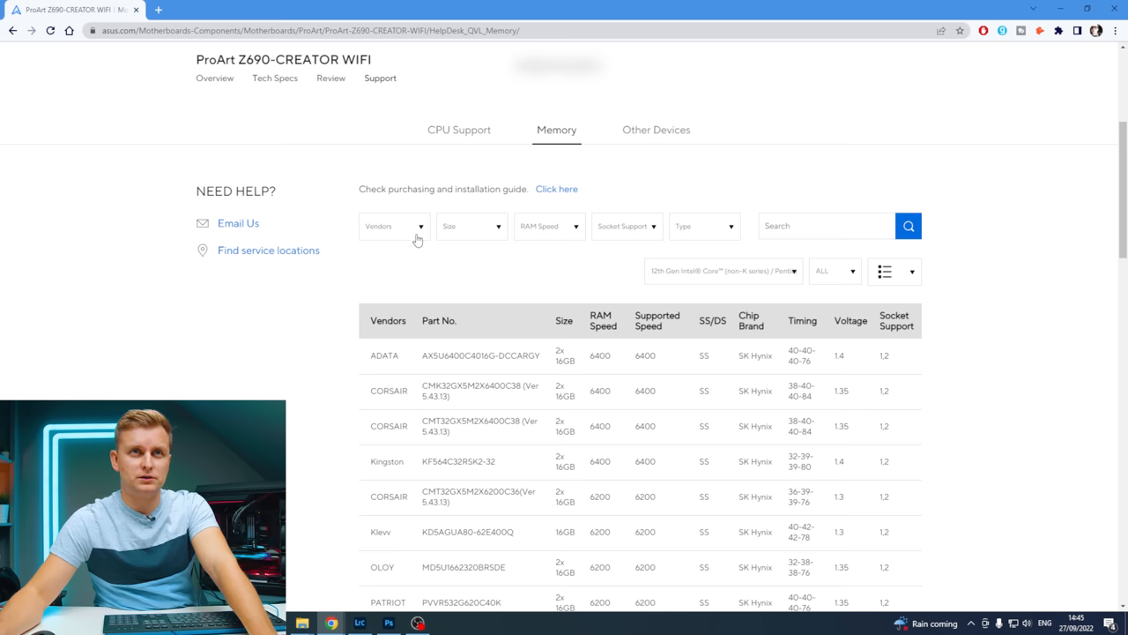
pyautogui.scroll(-3)
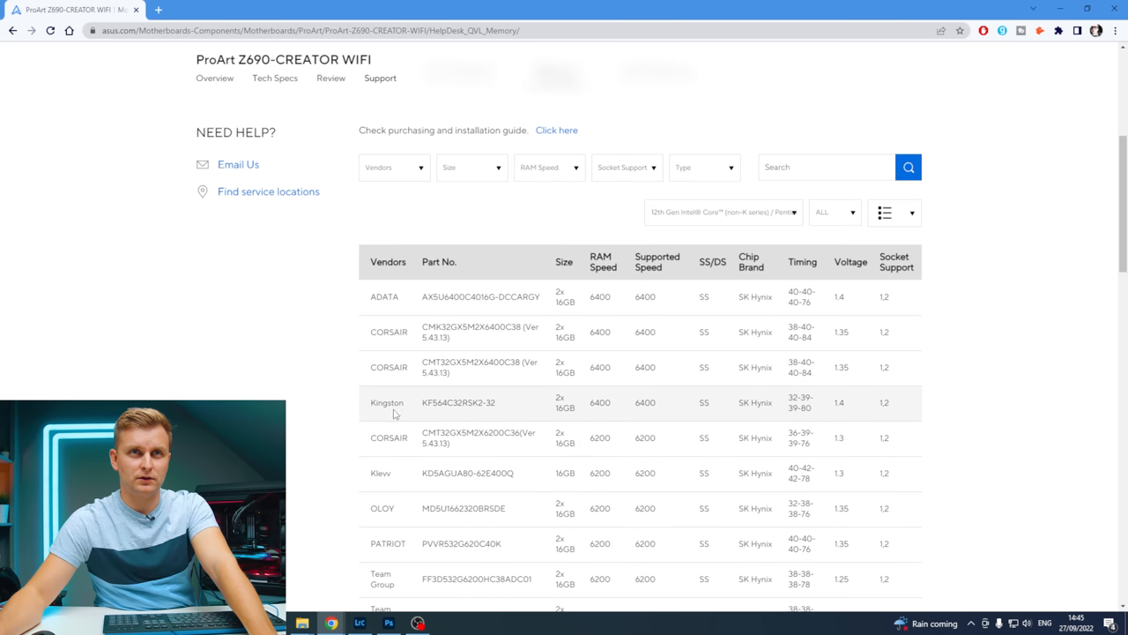
pyautogui.scroll(-3)
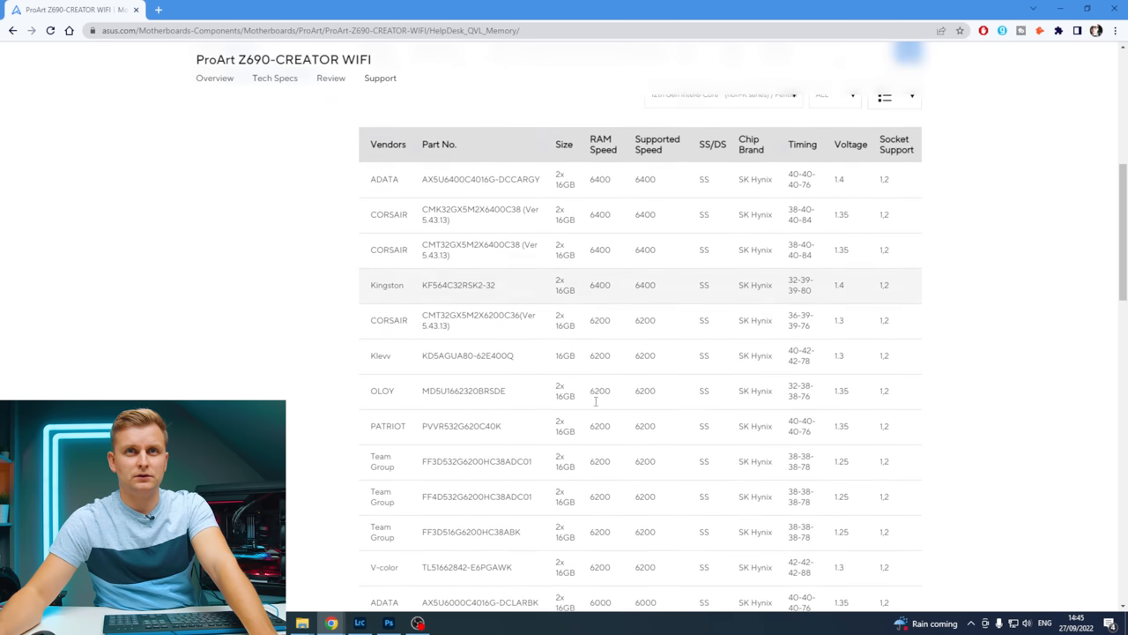
pyautogui.scroll(-3)
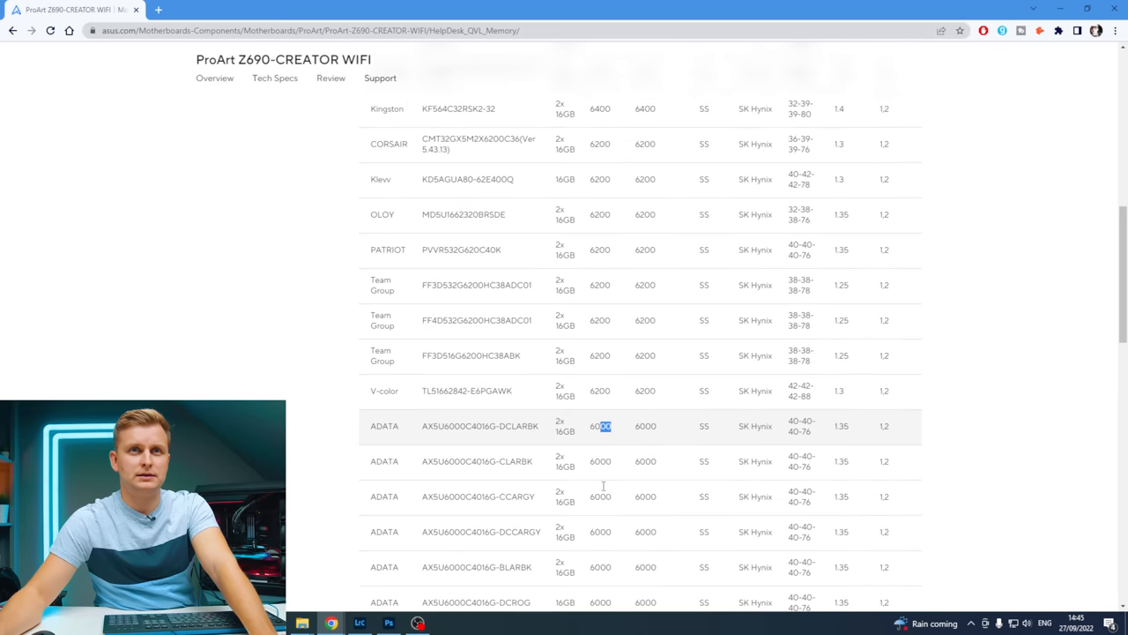
pyautogui.scroll(-3)
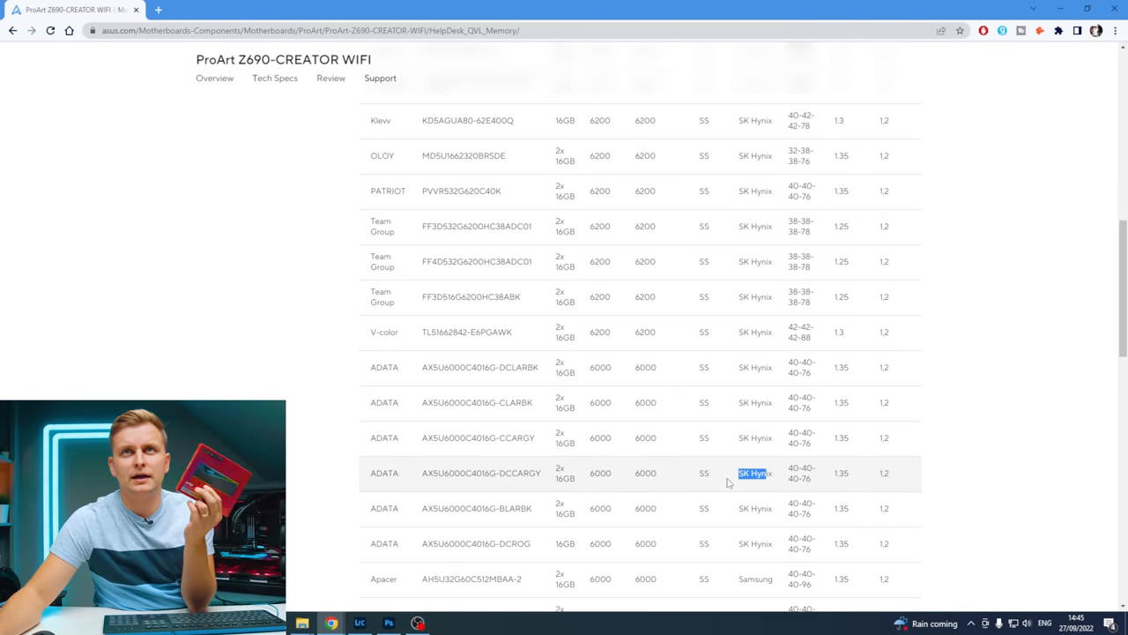
pyautogui.scroll(-3)
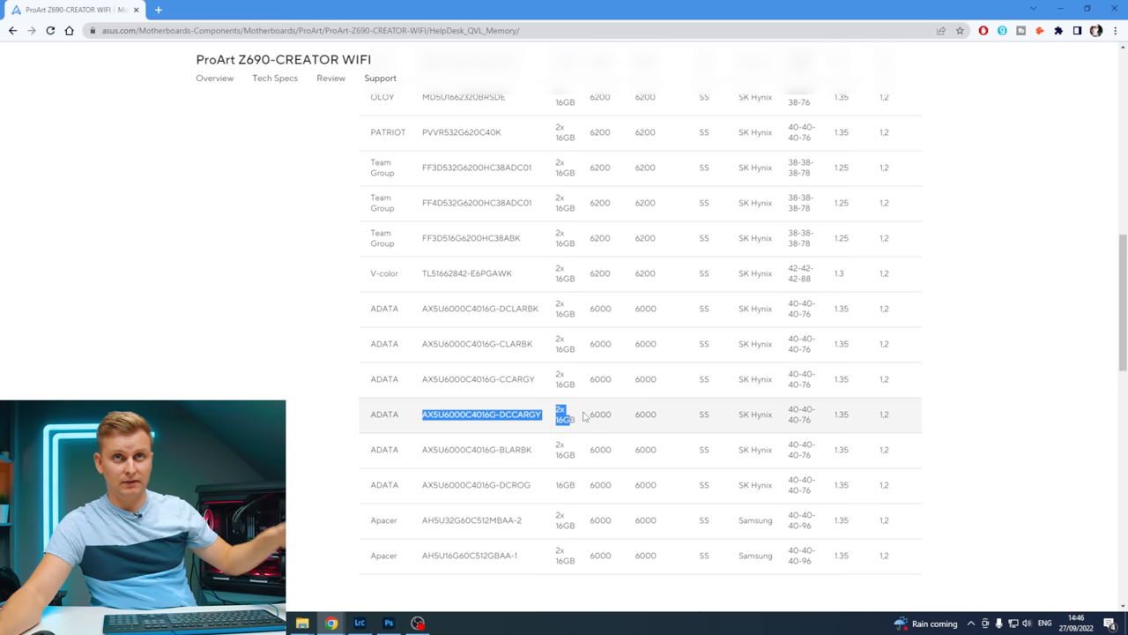
pyautogui.scroll(3)
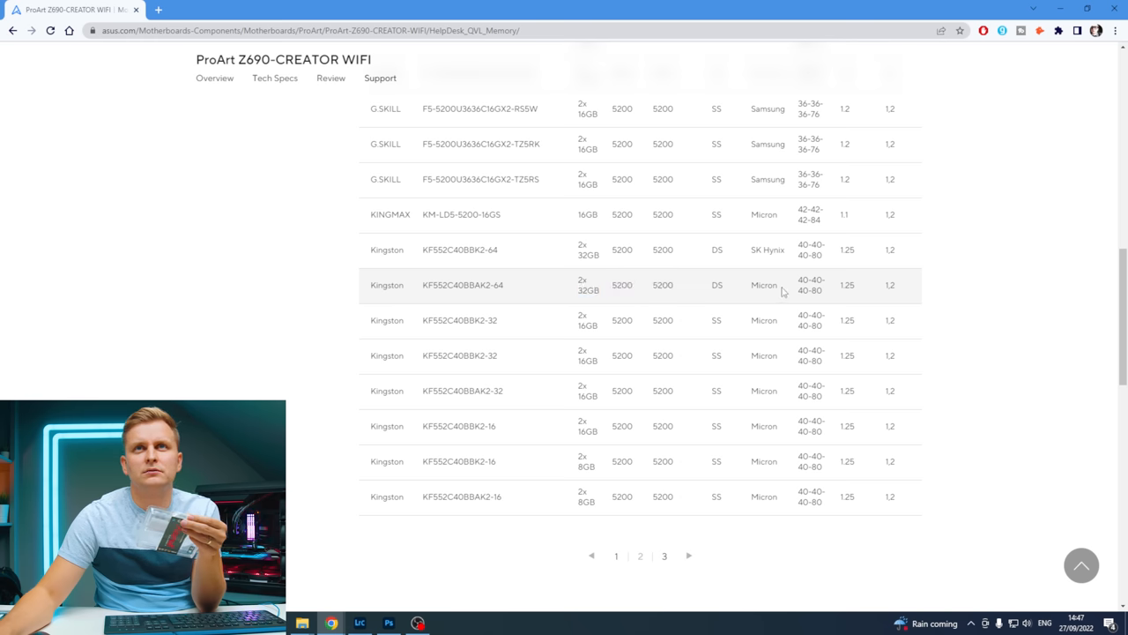
pyautogui.doubleClick(765, 250)
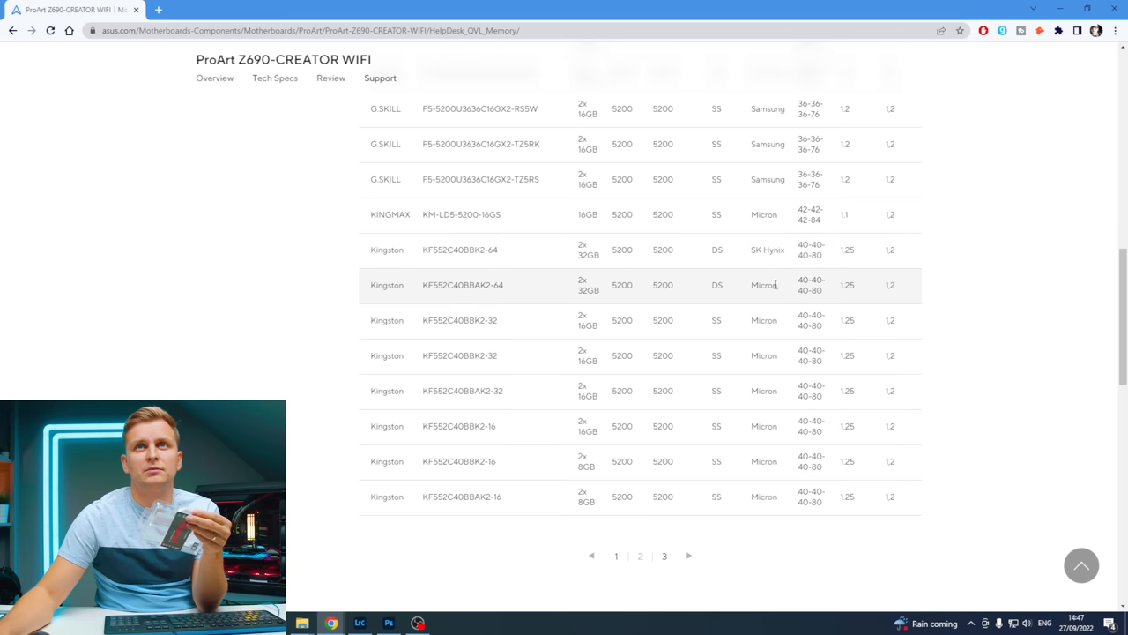
pyautogui.moveTo(759, 285)
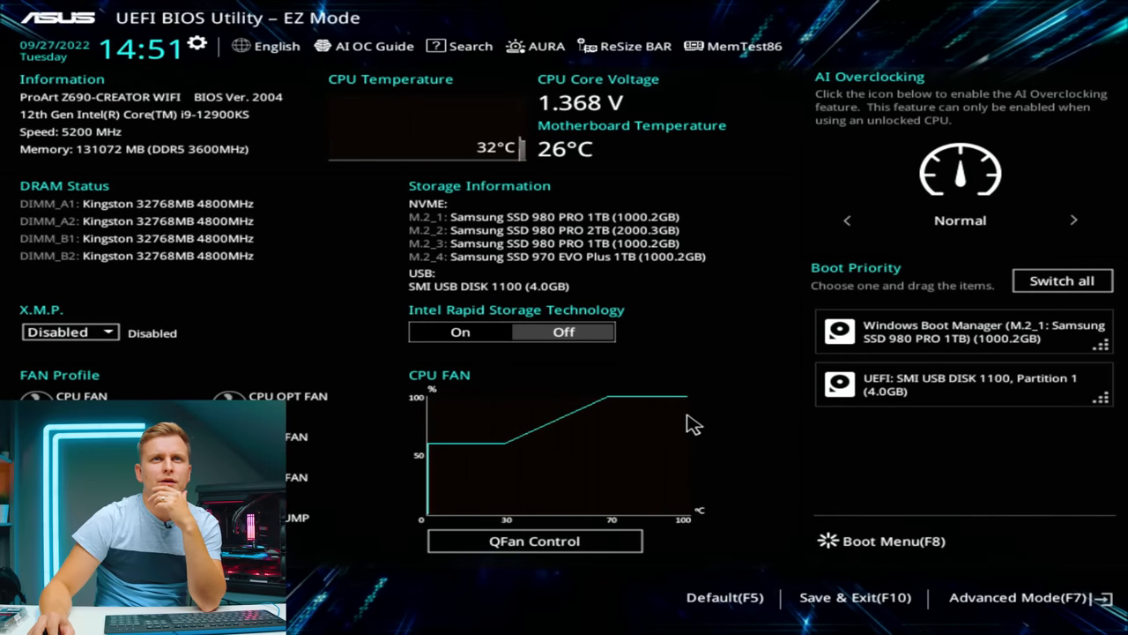
pyautogui.moveTo(652, 386)
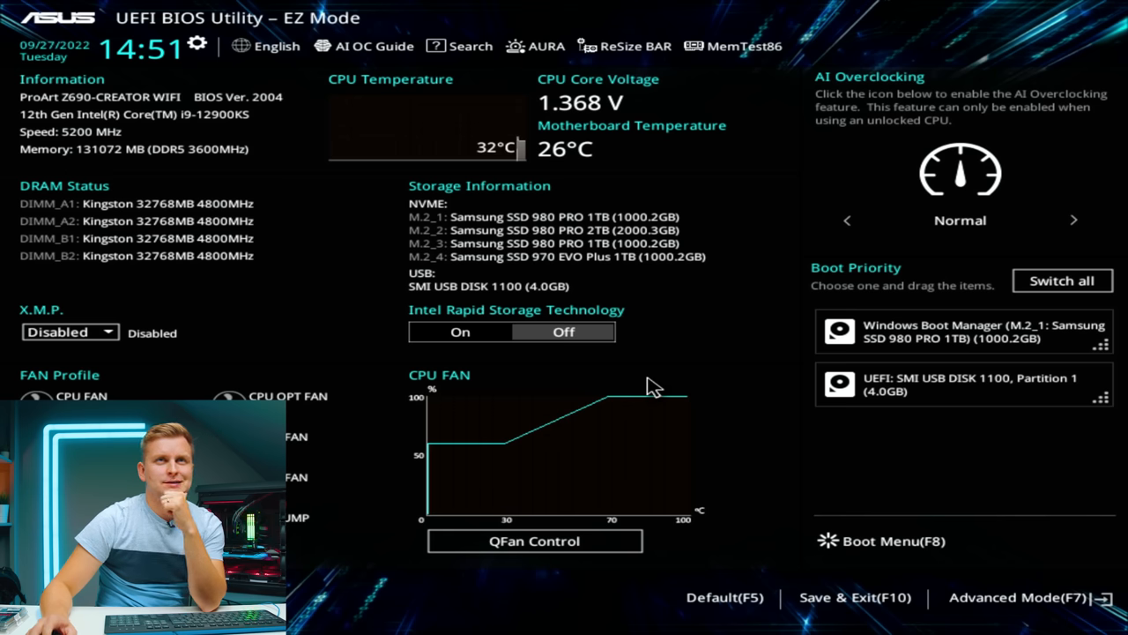
# Switch the BIOS to Advanced Mode and go to the Ai Tweaker page.
pyautogui.click(1026, 596)
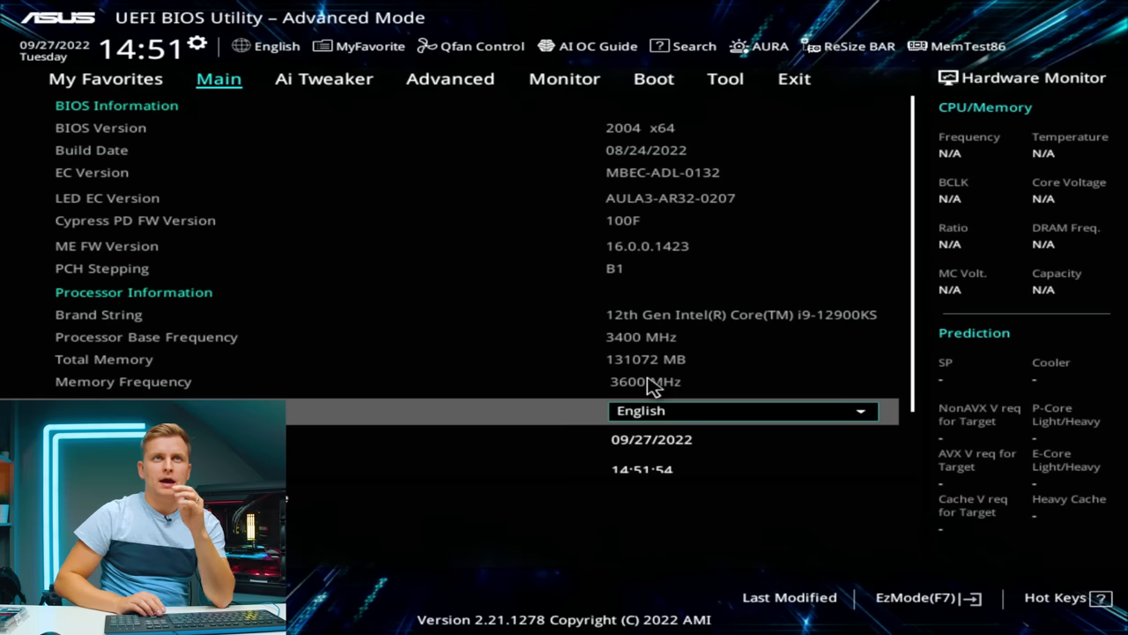
pyautogui.click(324, 77)
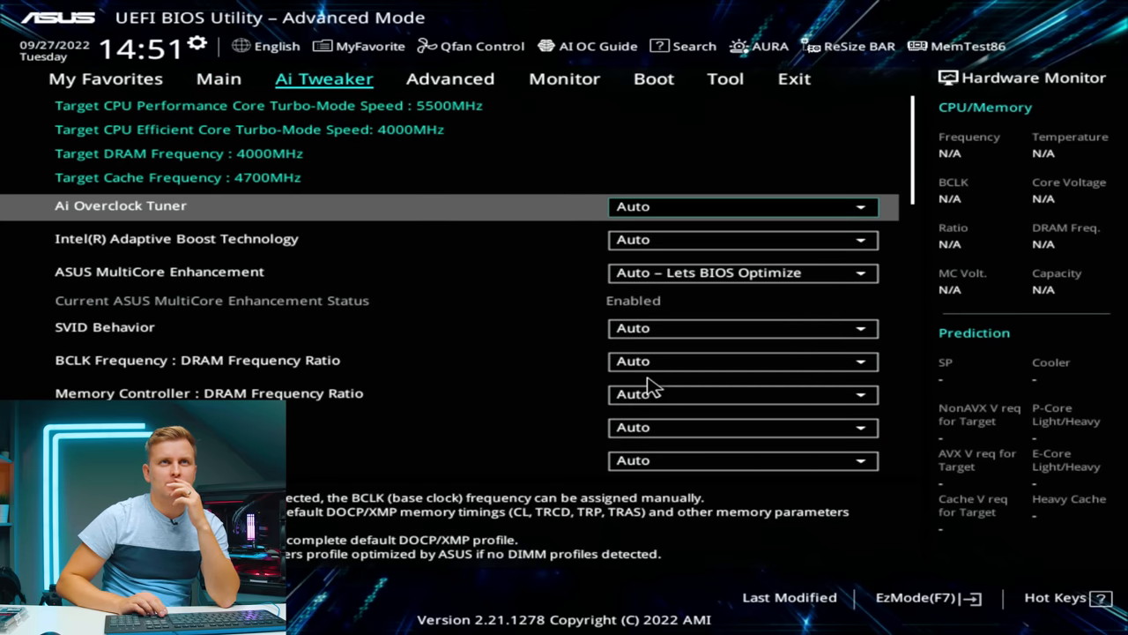
# Set Ai Overclock Tuner to XMP I and select the DDR5-5200 XMP profile.
pyautogui.click(744, 206)
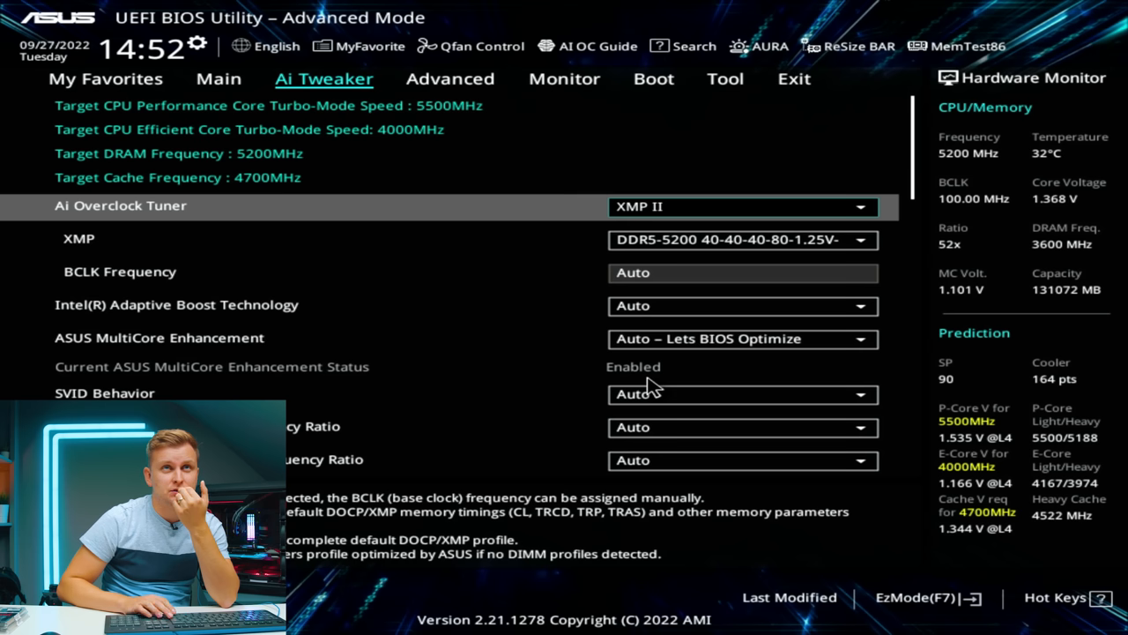
pyautogui.click(742, 240)
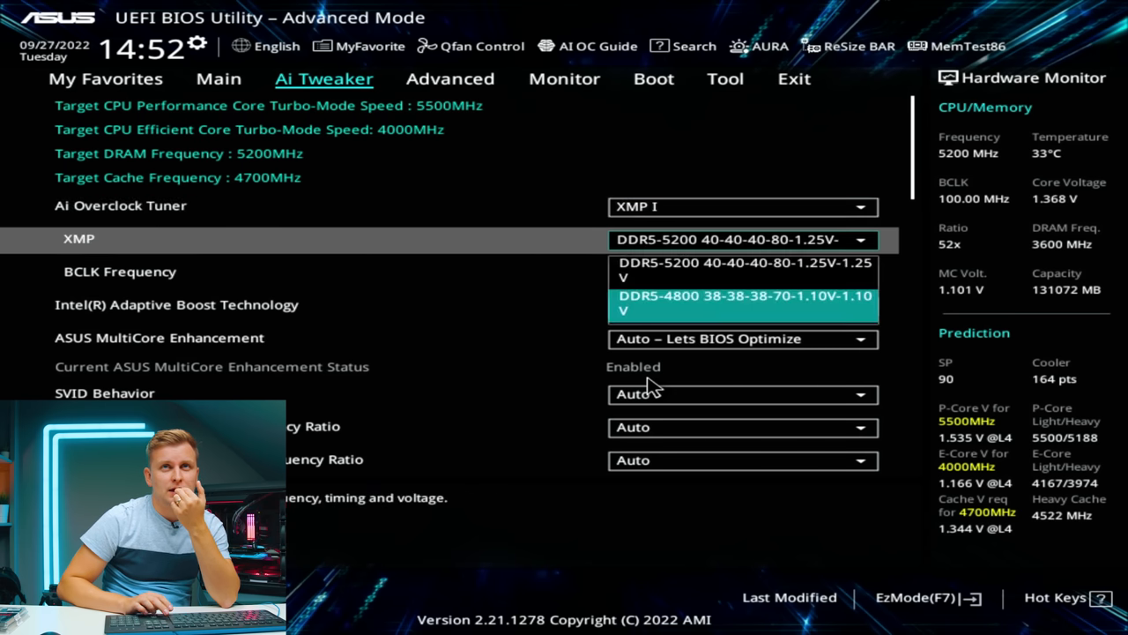
pyautogui.click(744, 303)
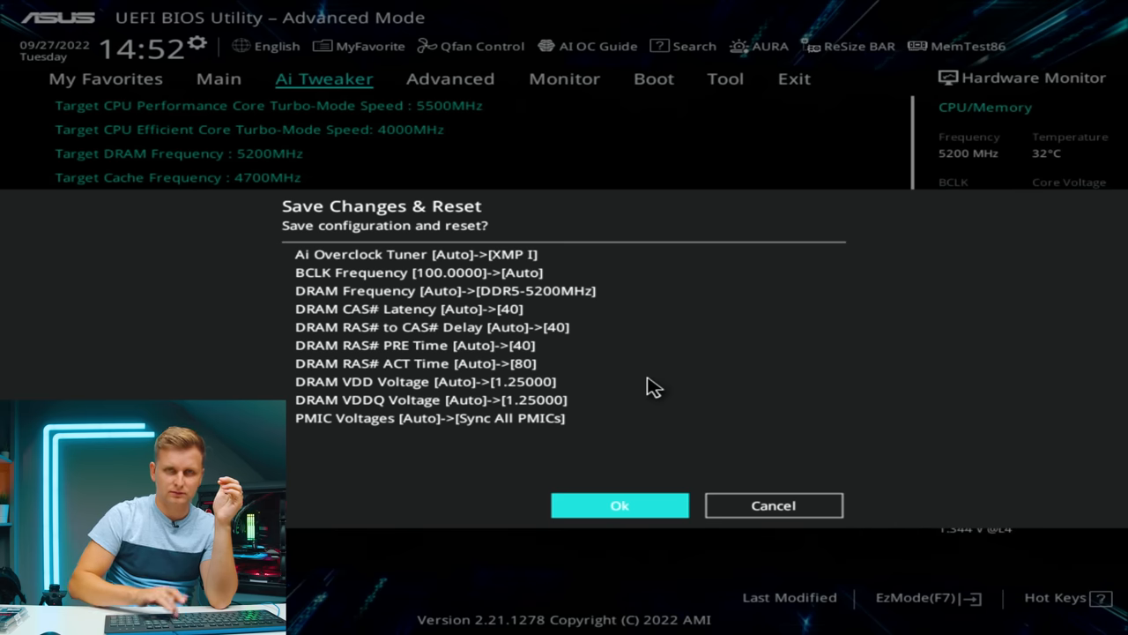
# Confirm save-and-reset so the memory boots at 5200 MHz with 128 GB installed.
pyautogui.click(619, 504)
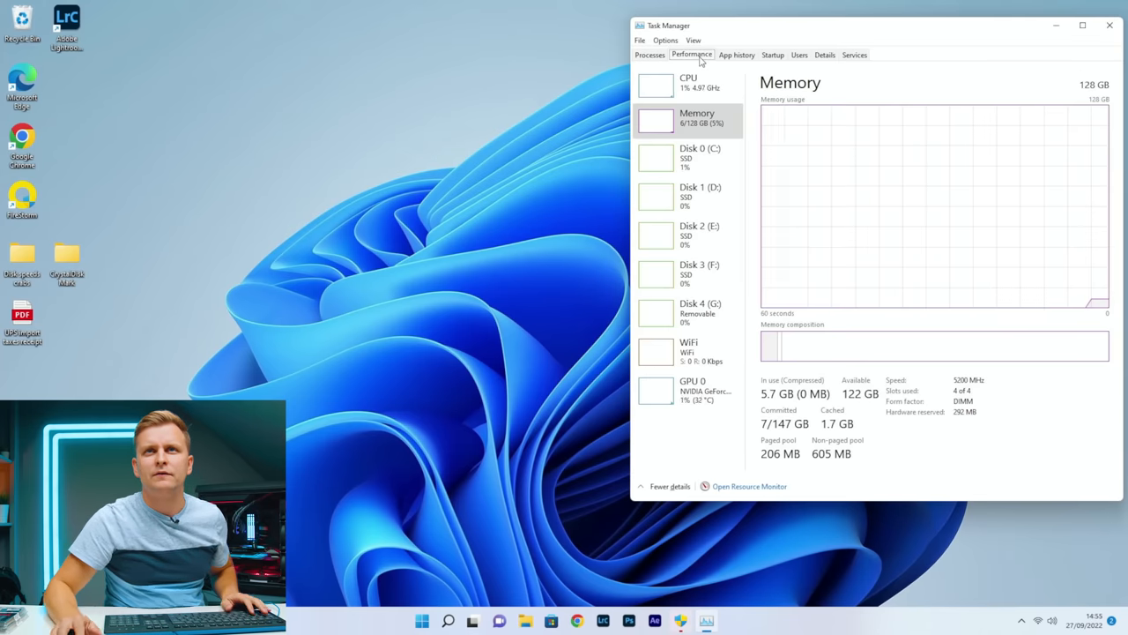
pyautogui.moveTo(769, 140)
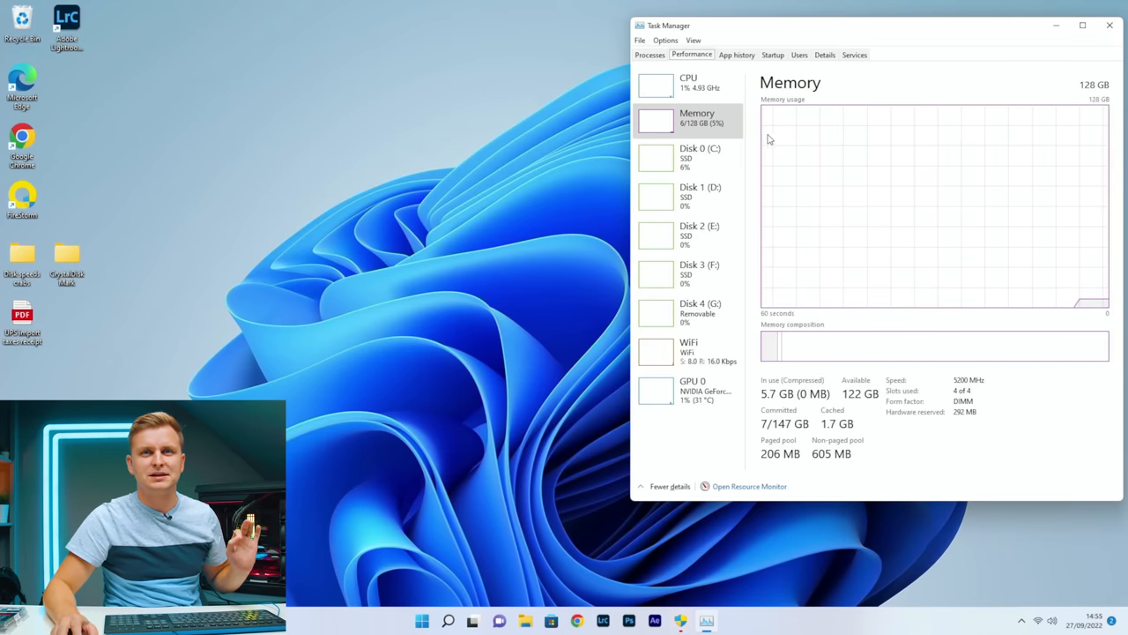
pyautogui.moveTo(945, 345)
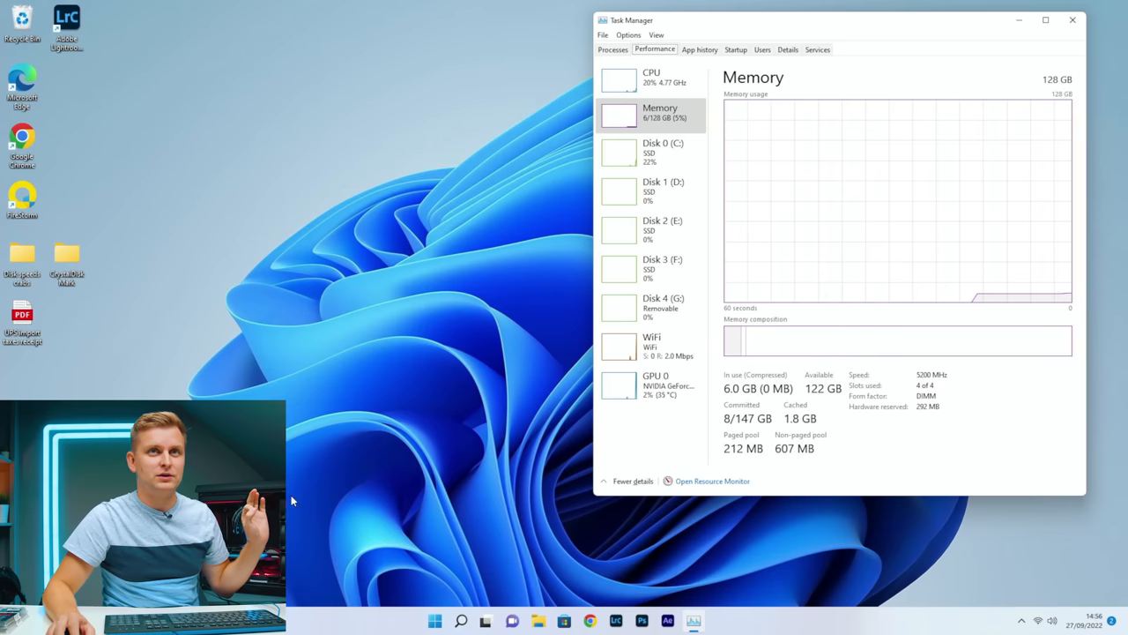
# Launch PugetBench for DaVinci Resolve's Extended run, then bring up Photoshop 2022's launch options.
pyautogui.click(538, 621)
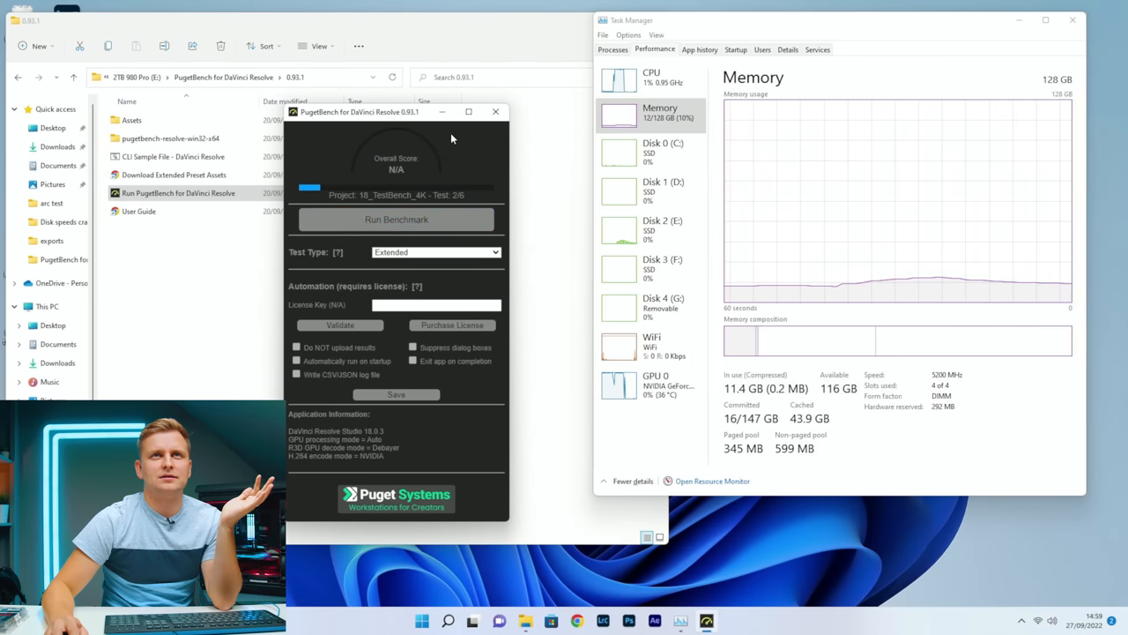
pyautogui.rightClick(642, 620)
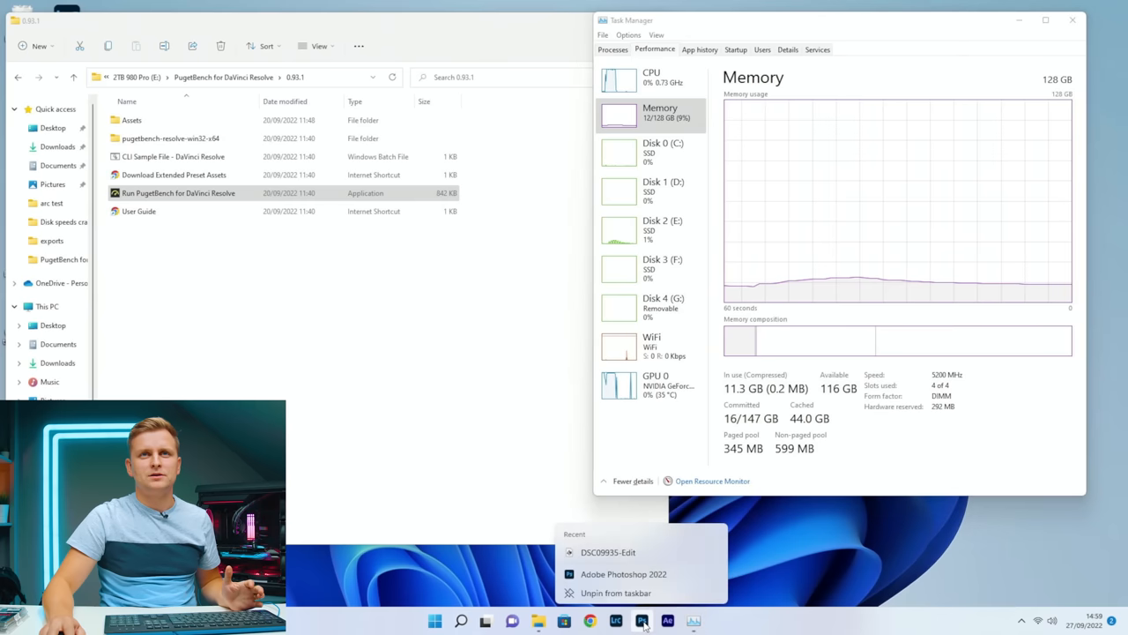
# Launch Photoshop 2022, run PugetBench to a 1579 overall score and view full results online.
pyautogui.click(624, 575)
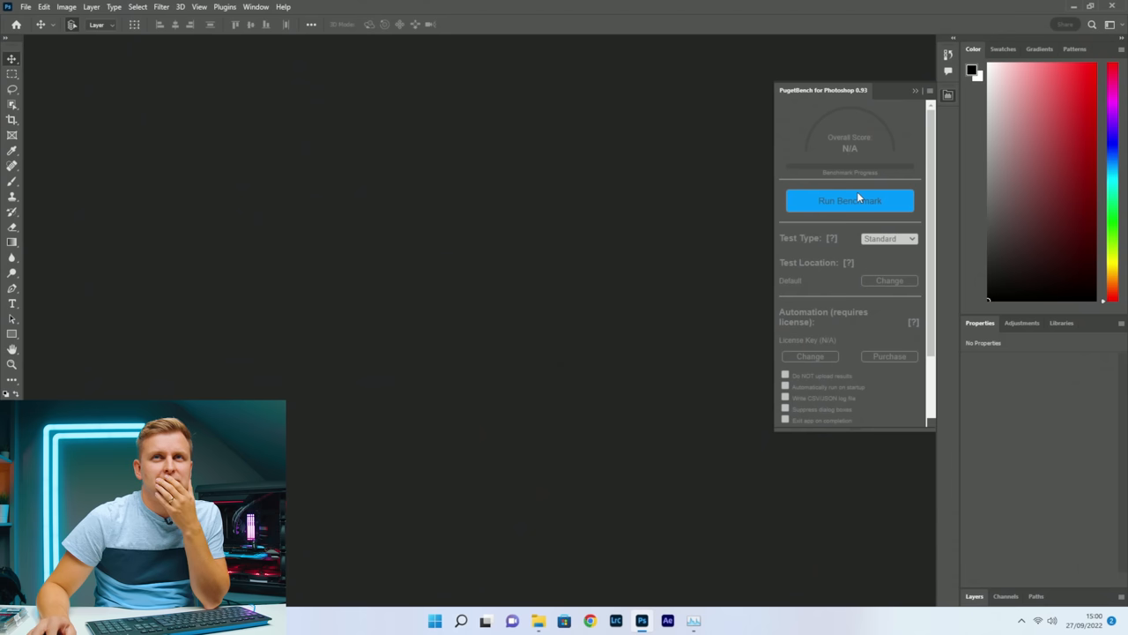
pyautogui.click(850, 201)
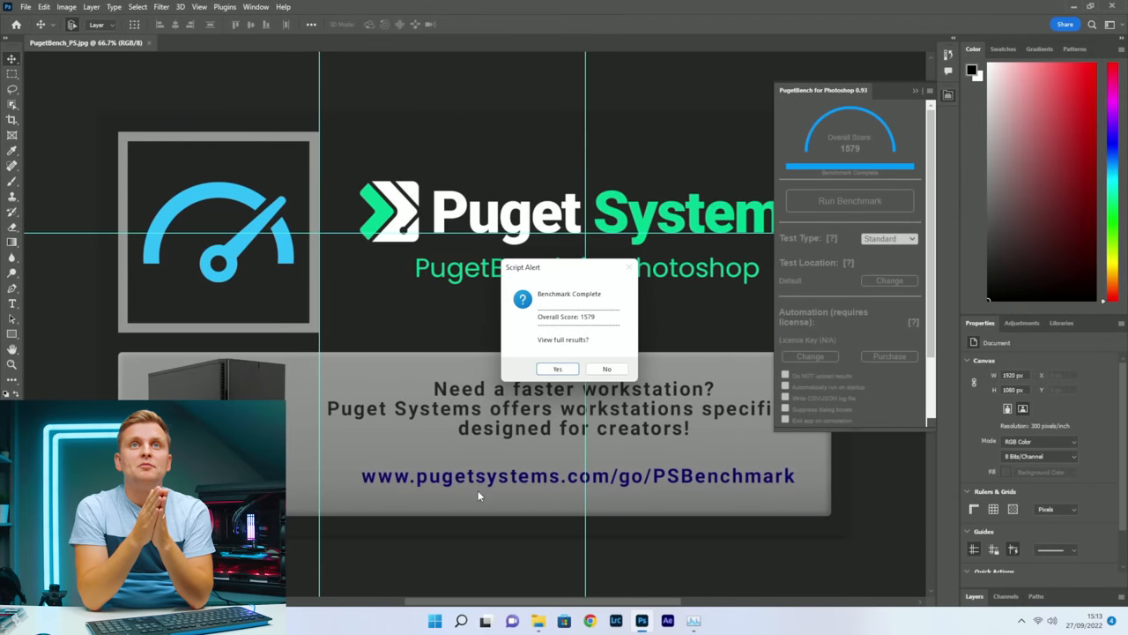
pyautogui.moveTo(435, 569)
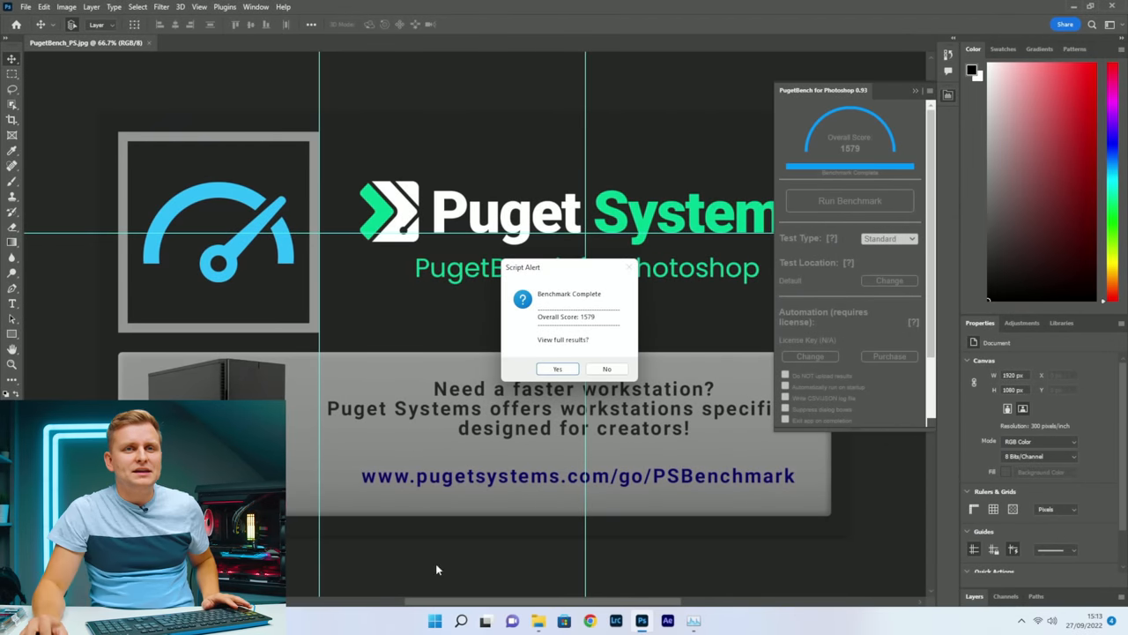
pyautogui.moveTo(483, 412)
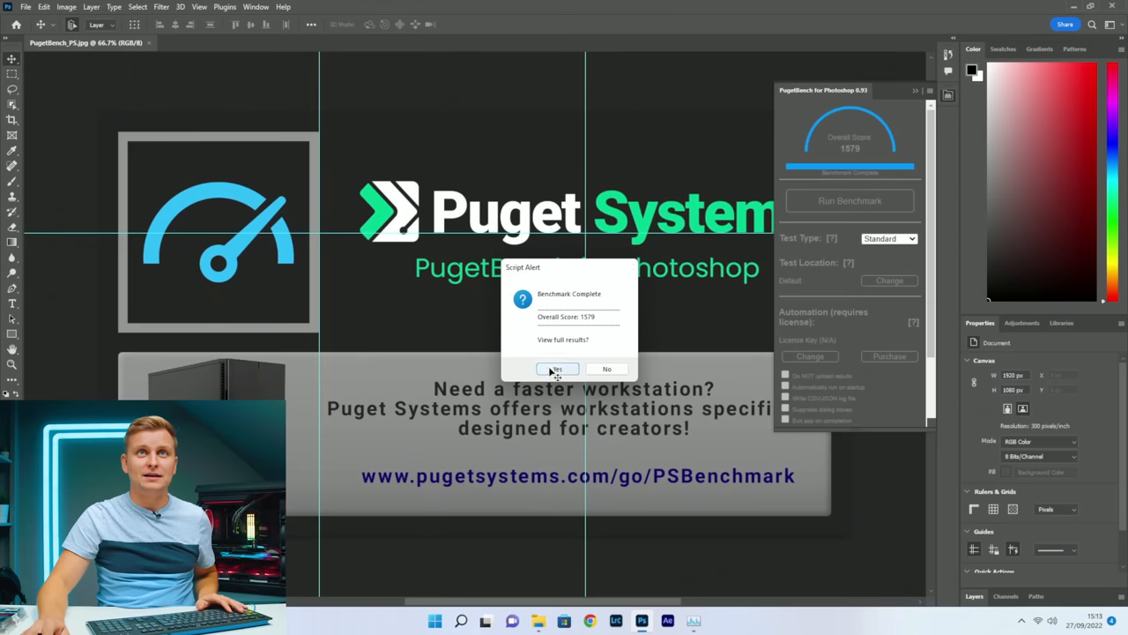
pyautogui.click(555, 368)
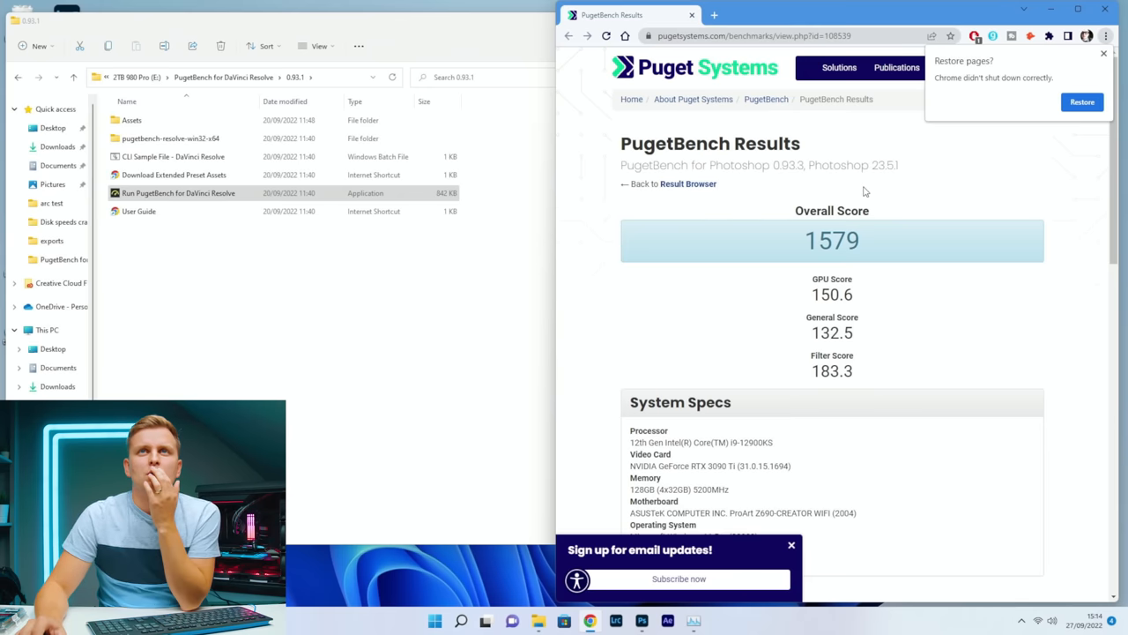
pyautogui.moveTo(819, 410)
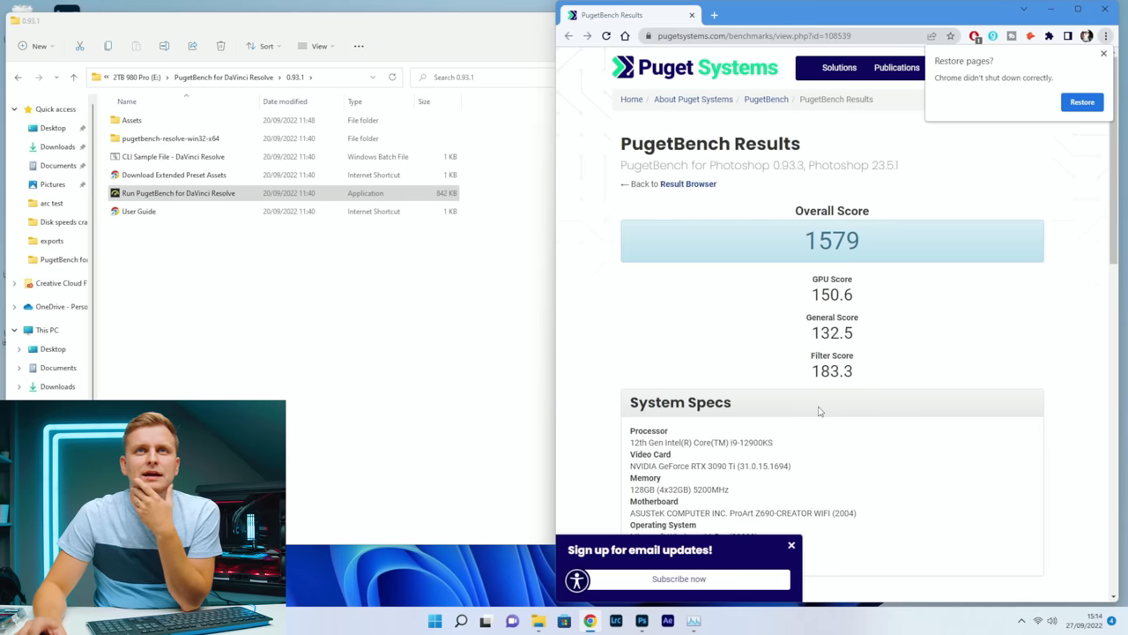
# Highlight the 128GB (4x32GB) 5200MHz memory entry on the 1579 results page.
pyautogui.doubleClick(678, 490)
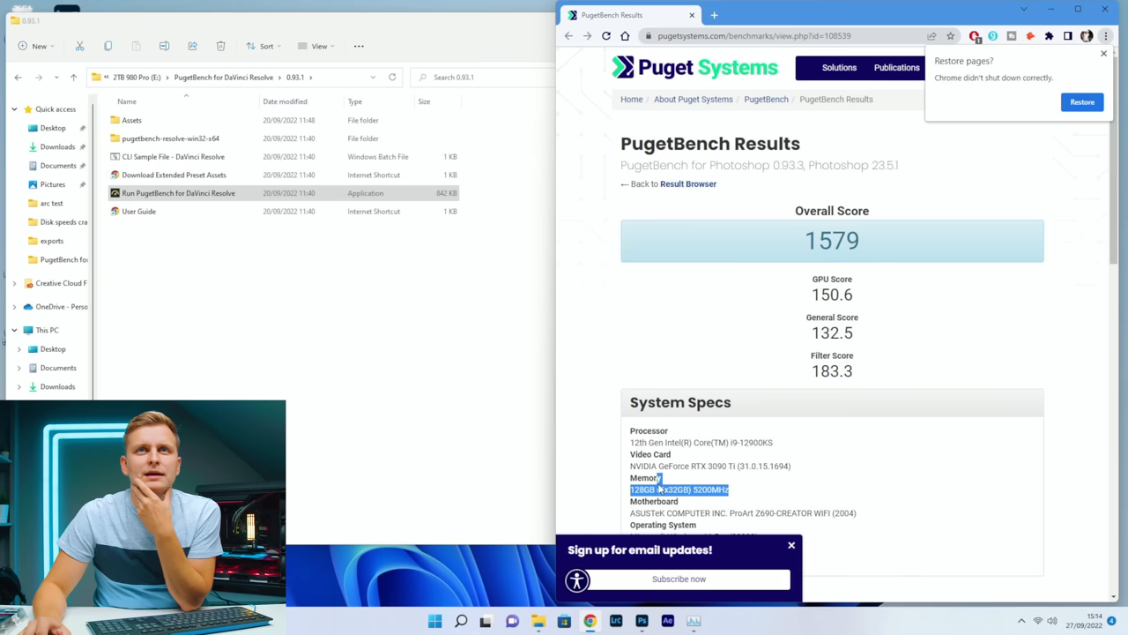
pyautogui.scroll(-3)
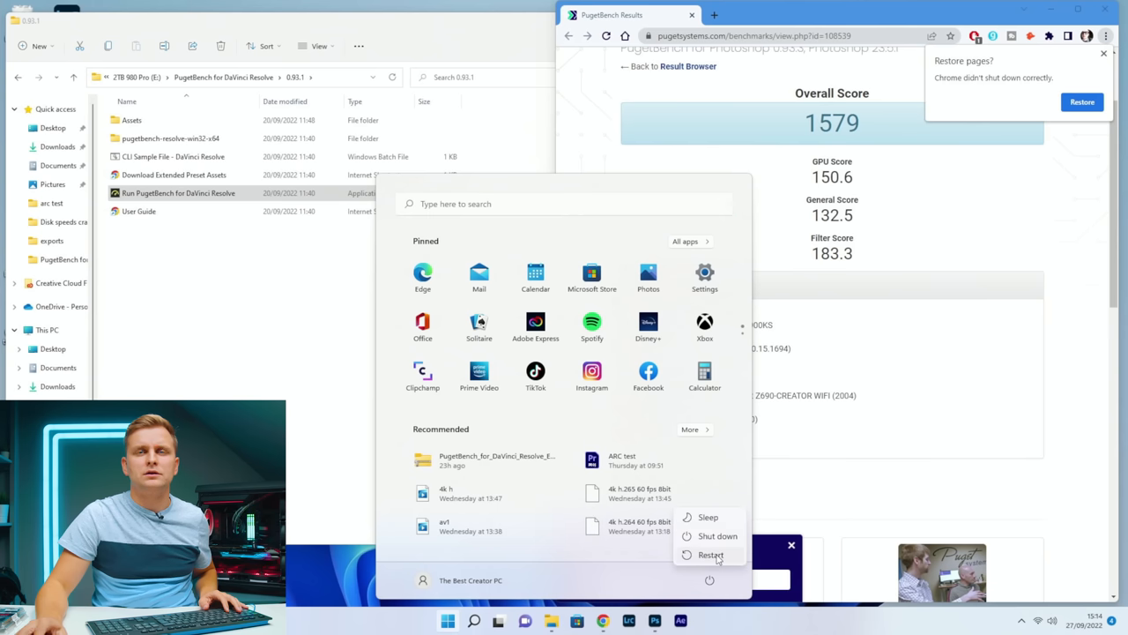
# Restart the PC from the Start menu power options.
pyautogui.click(712, 554)
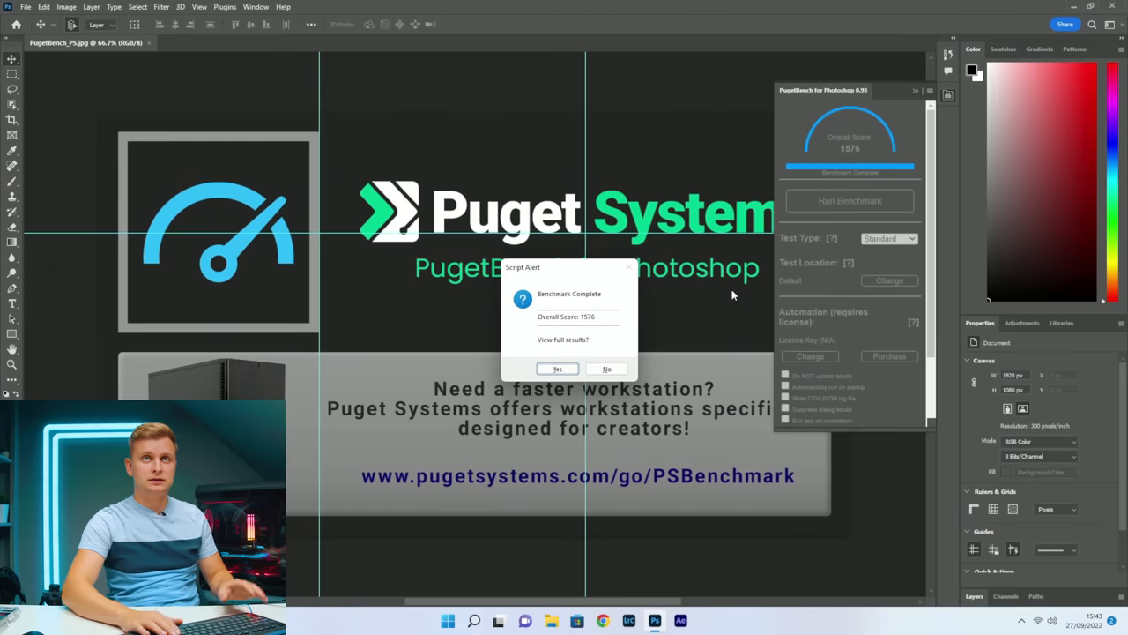
# View the full results for the 1576 score, then return to File Explorer's PugetBench folders.
pyautogui.click(606, 369)
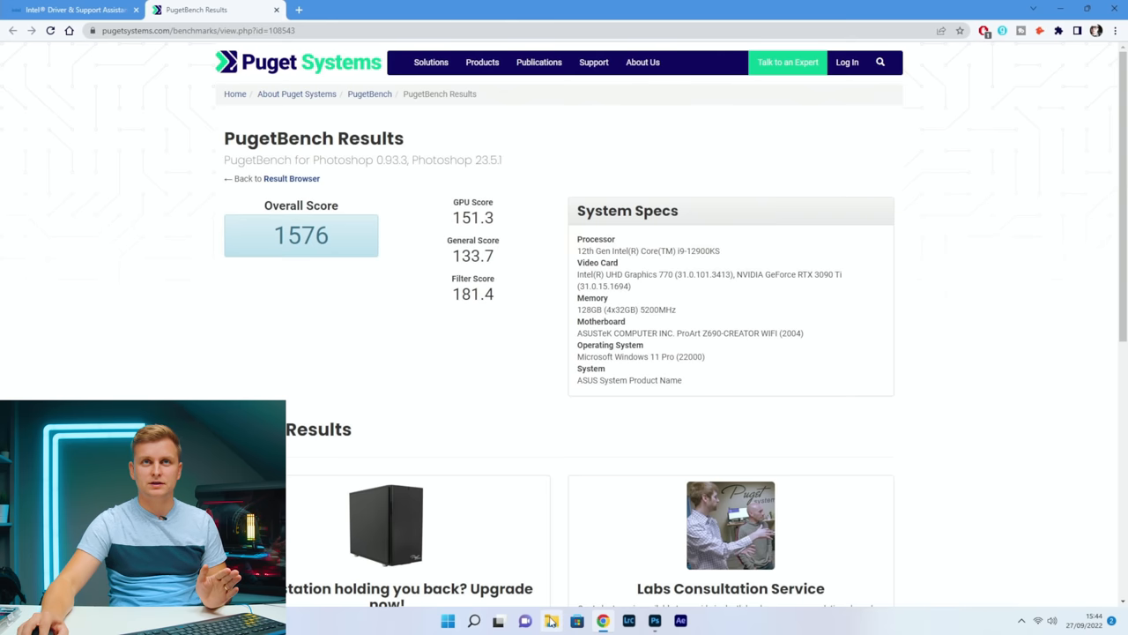
pyautogui.click(550, 621)
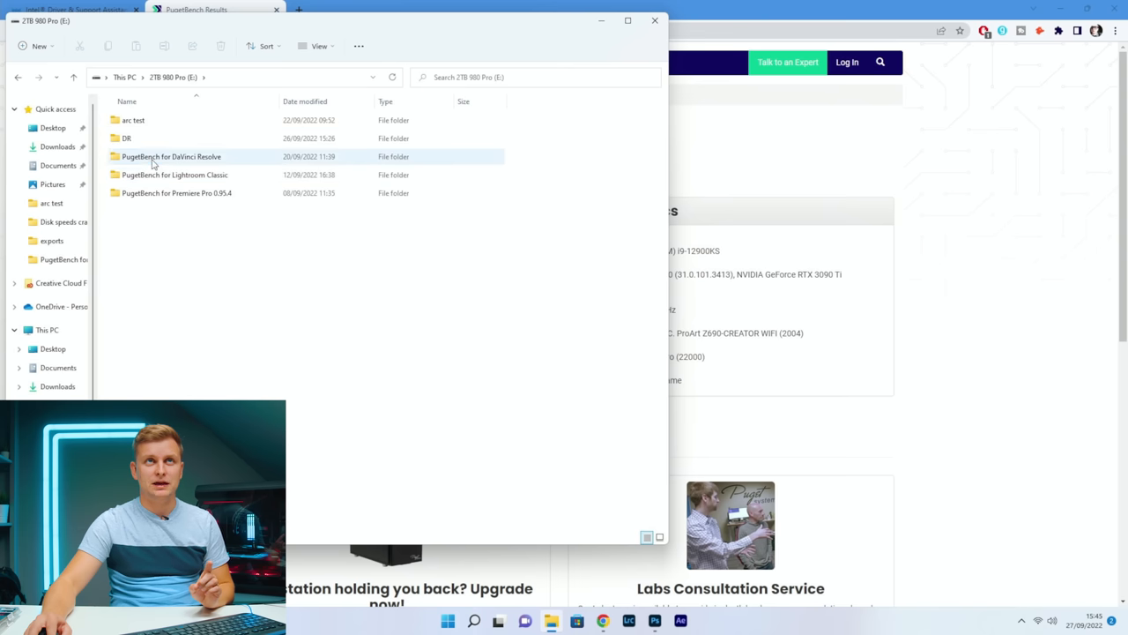
# Launch PugetBench for DaVinci Resolve and confirm starting the Extended benchmark.
pyautogui.doubleClick(172, 155)
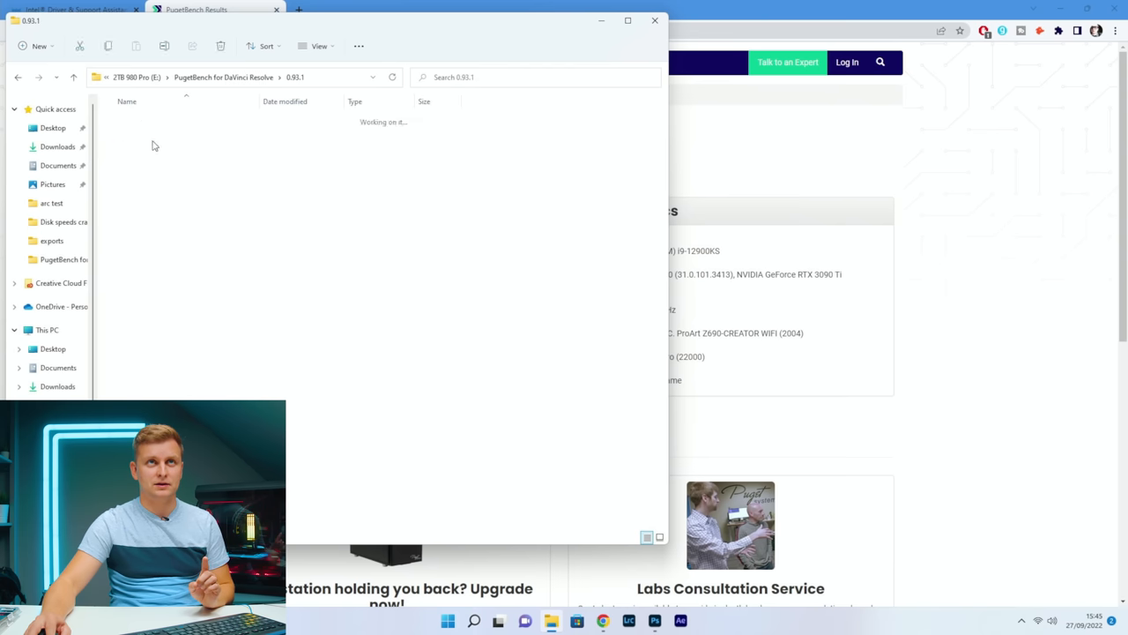
pyautogui.doubleClick(176, 192)
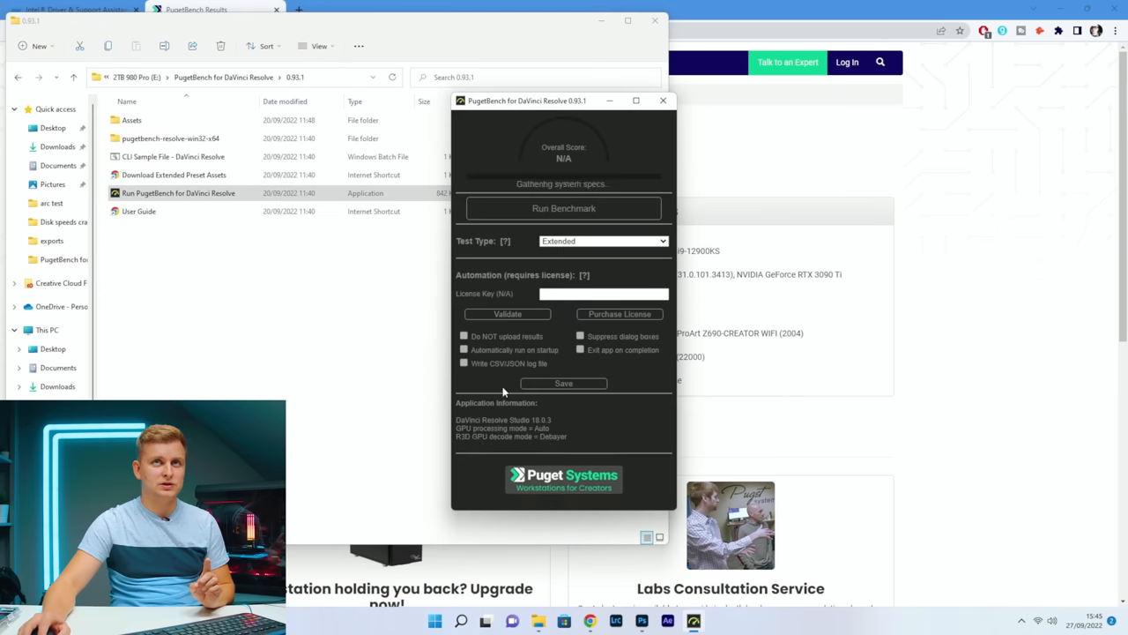
pyautogui.click(564, 208)
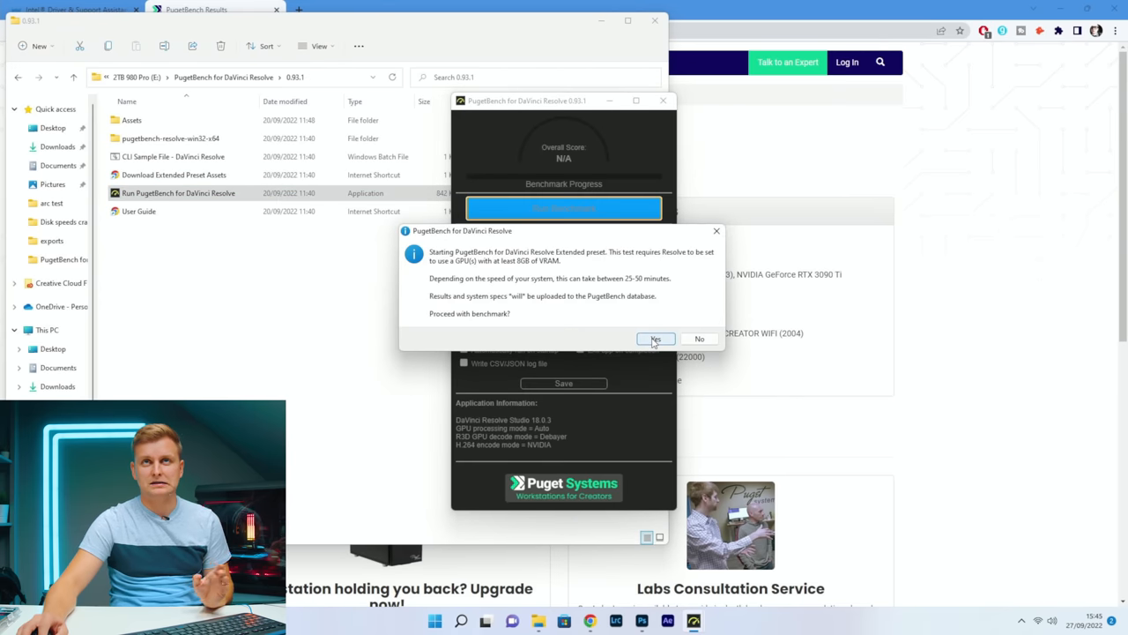
pyautogui.click(656, 339)
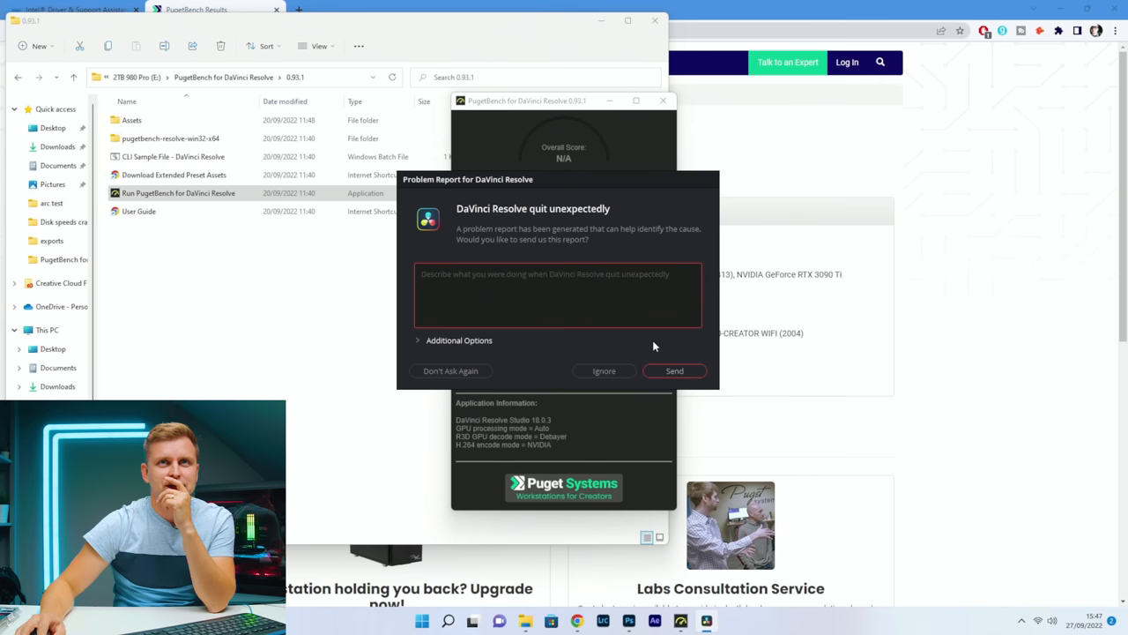
# Dismiss the DaVinci Resolve crash report and return to the 1576 results in Chrome.
pyautogui.click(673, 370)
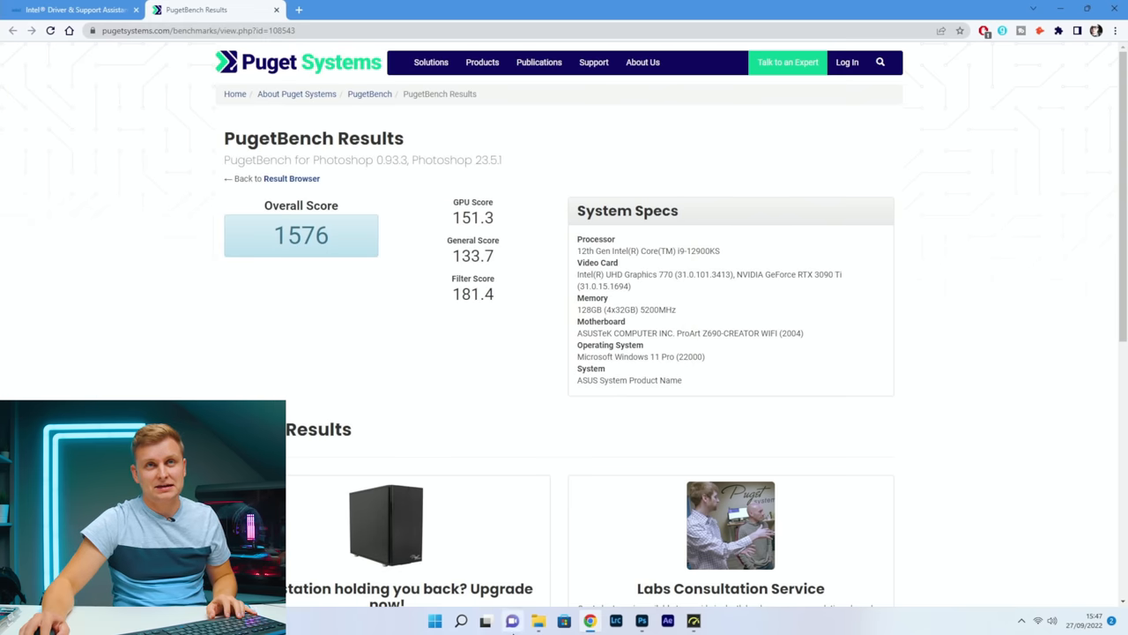
pyautogui.click(433, 620)
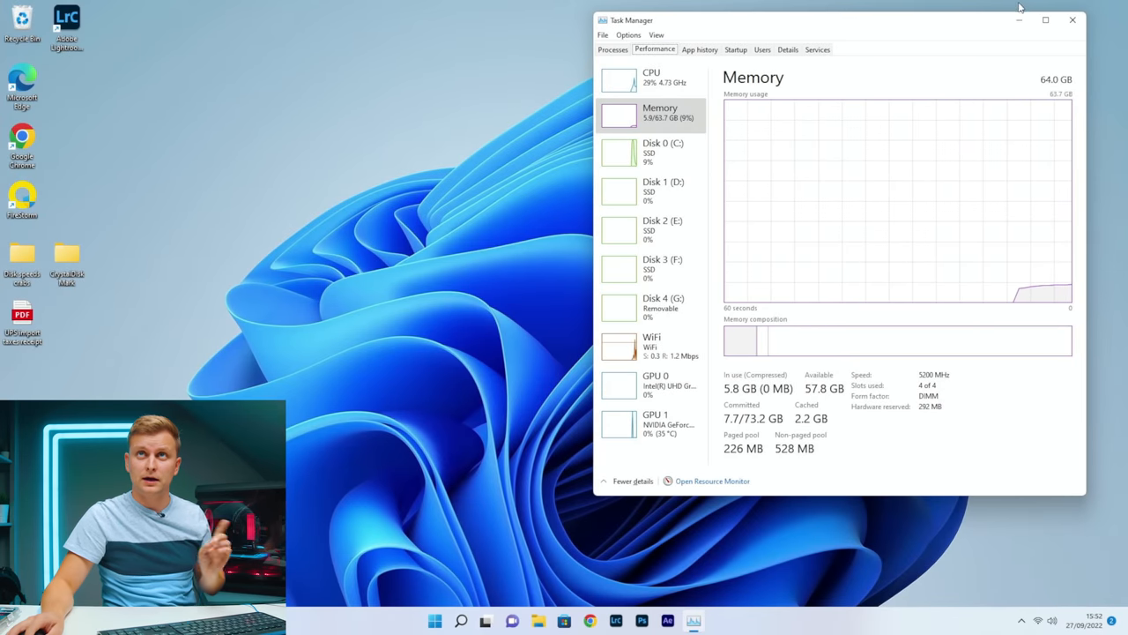
# Bring up Task Manager's memory page showing 64 GB at 5200 MHz.
pyautogui.click(1072, 20)
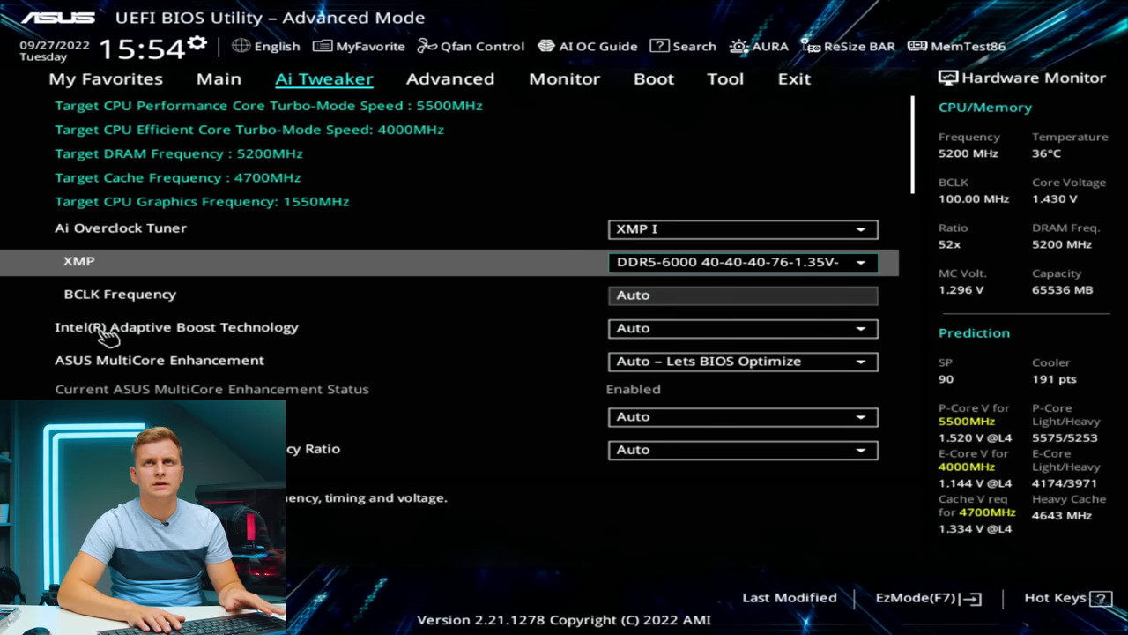
pyautogui.press('f10')
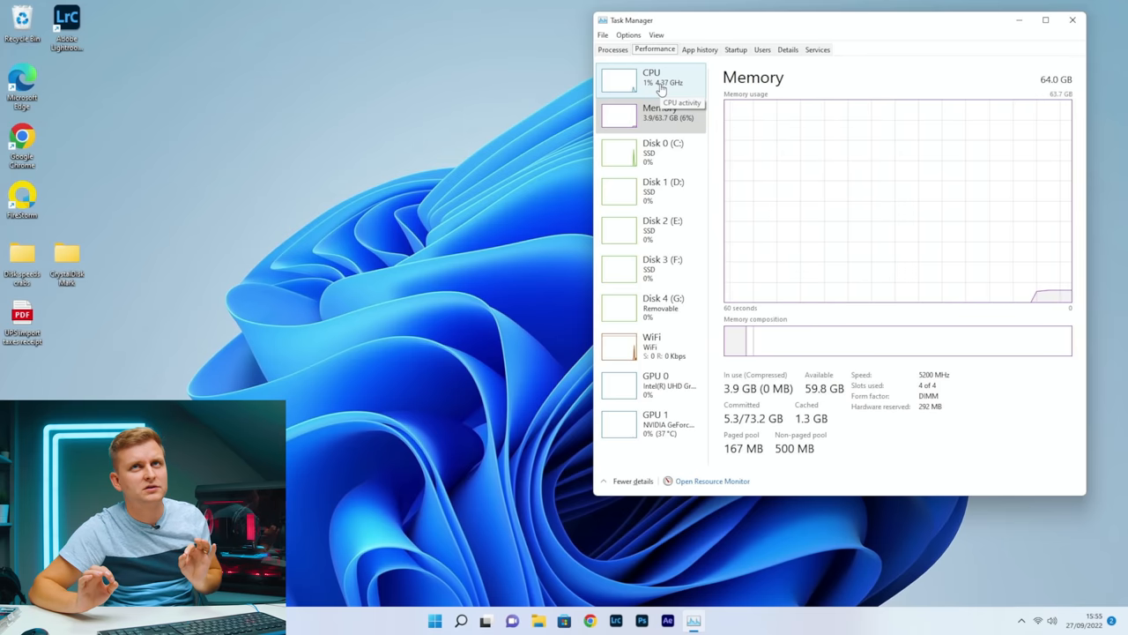
pyautogui.moveTo(962, 368)
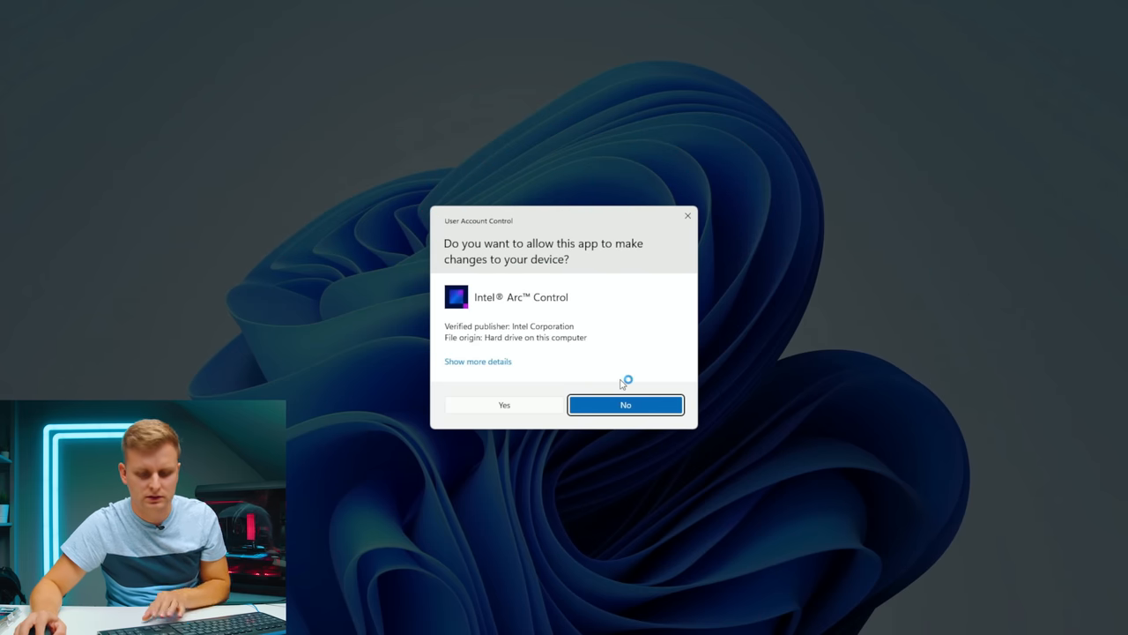
# Decline the Intel Arc Control UAC prompt and scroll HWiNFO64 to the 2600 MHz memory clock reading.
pyautogui.click(624, 403)
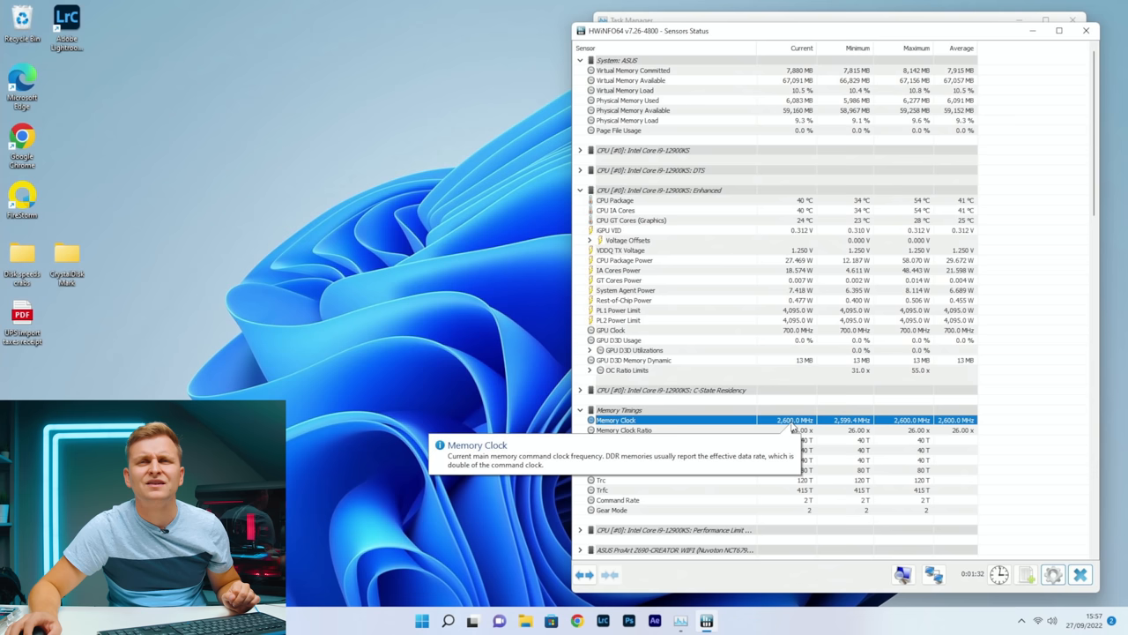
pyautogui.moveTo(793, 430)
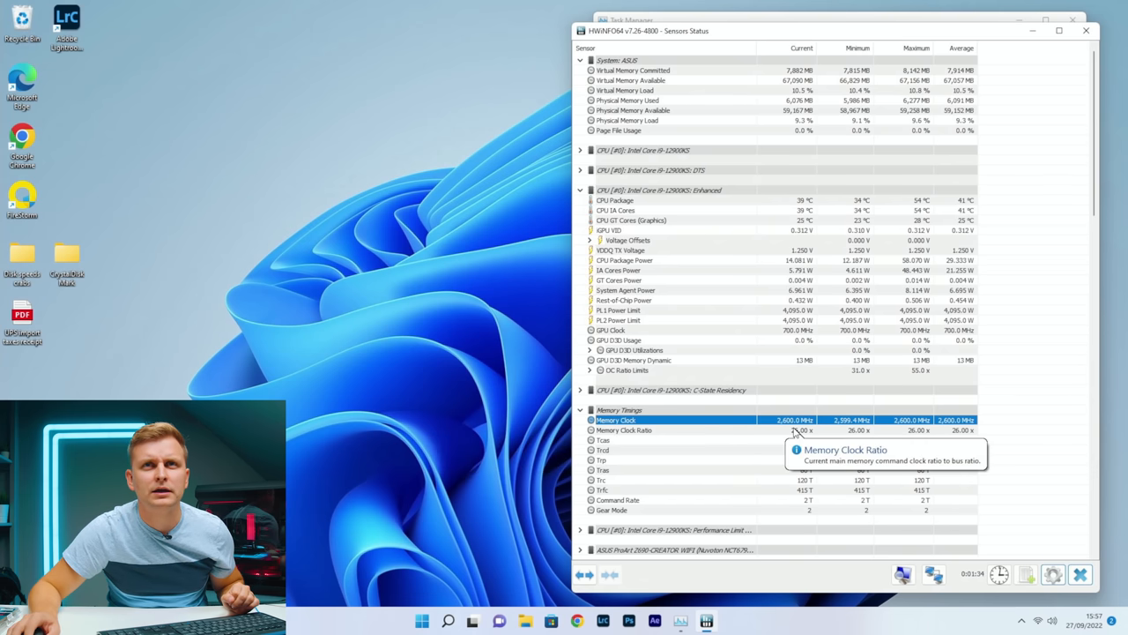
pyautogui.moveTo(872, 525)
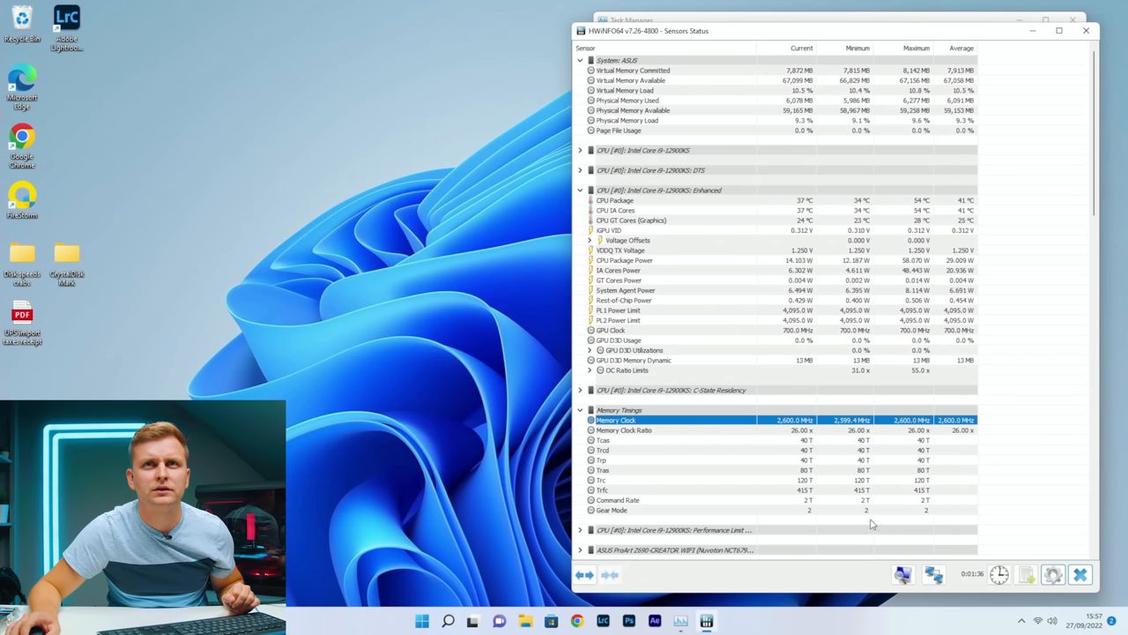
pyautogui.scroll(-3)
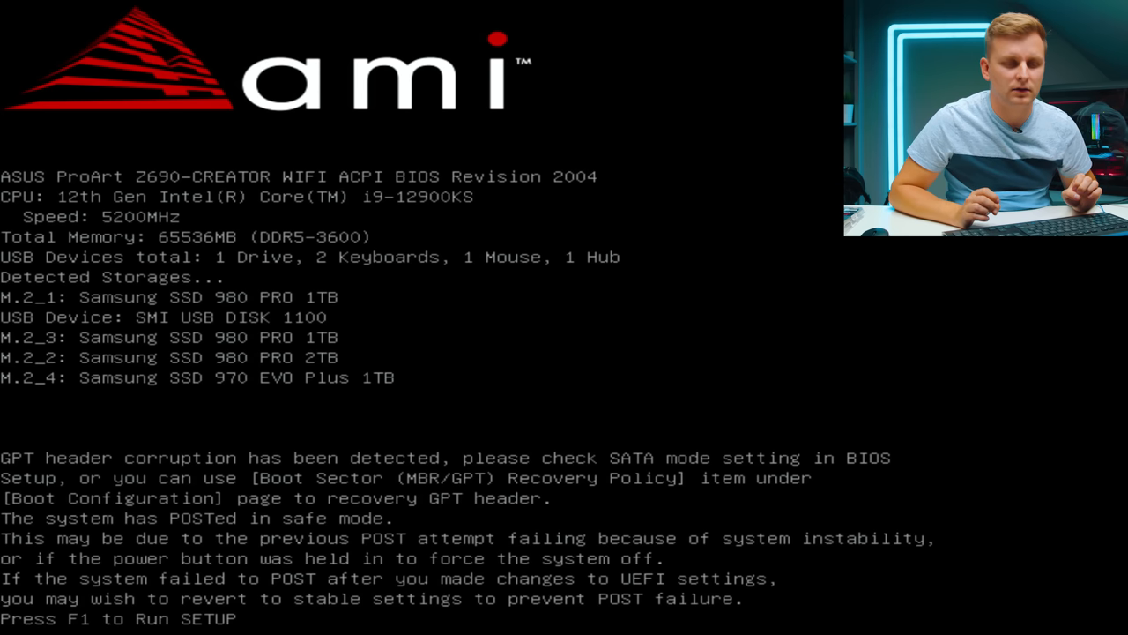
# Continue past the safe-mode POST warning with 65536MB detected using F1.
pyautogui.press('f1')
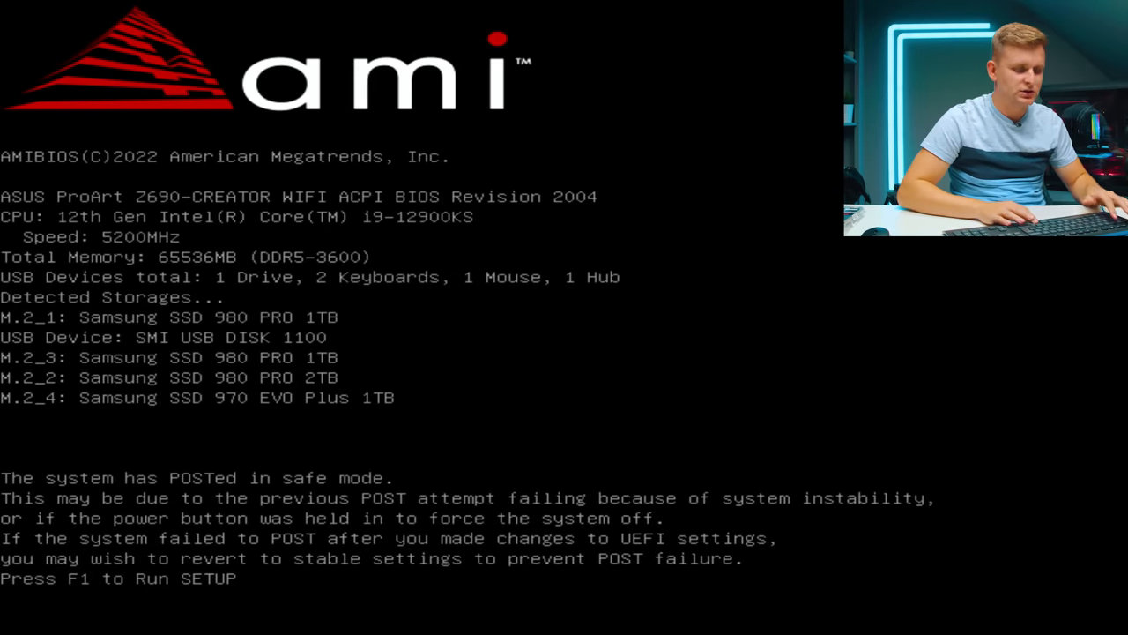
pyautogui.press('f1')
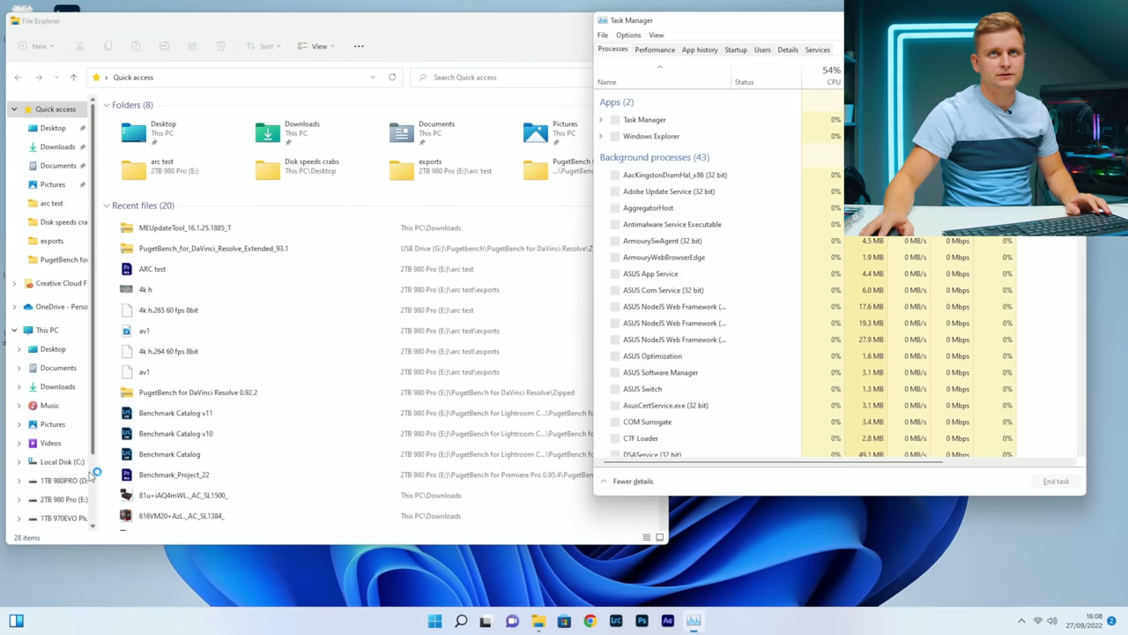
# Bring up Quick access in File Explorer beside Task Manager's process list.
pyautogui.click(654, 49)
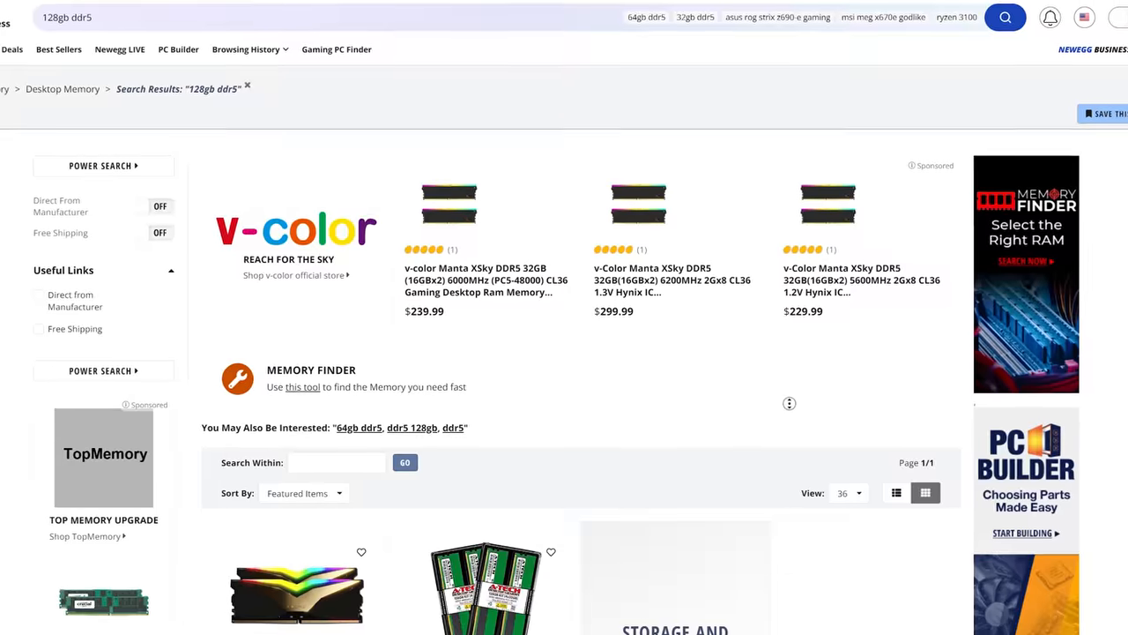
# Scroll down through the Newegg 128gb ddr4 memory kit listings.
pyautogui.scroll(-3)
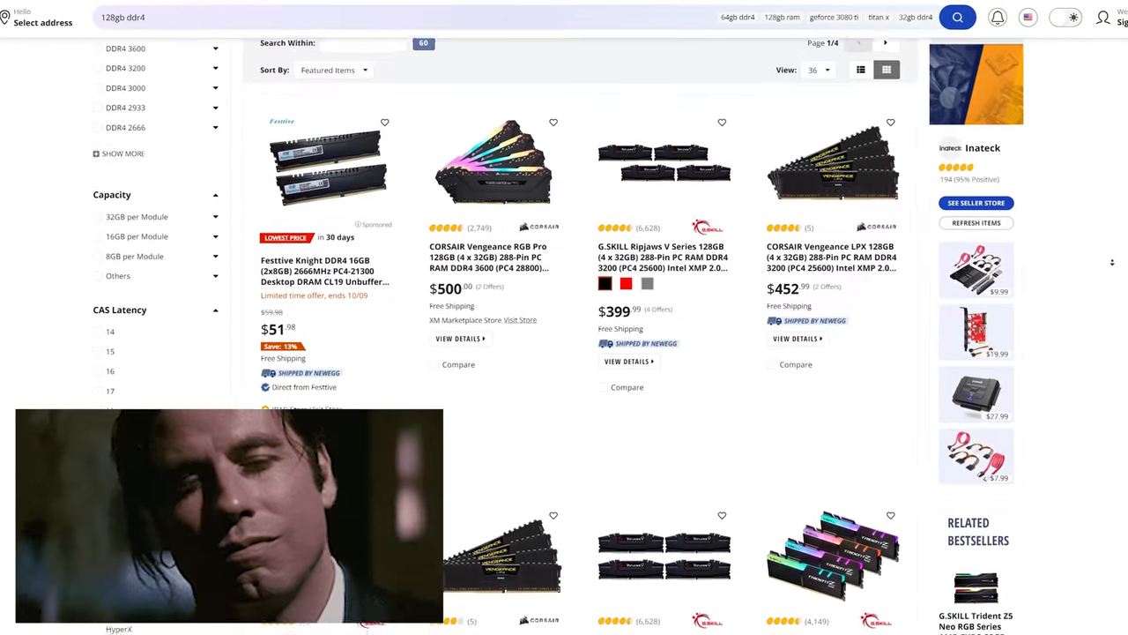
pyautogui.scroll(-3)
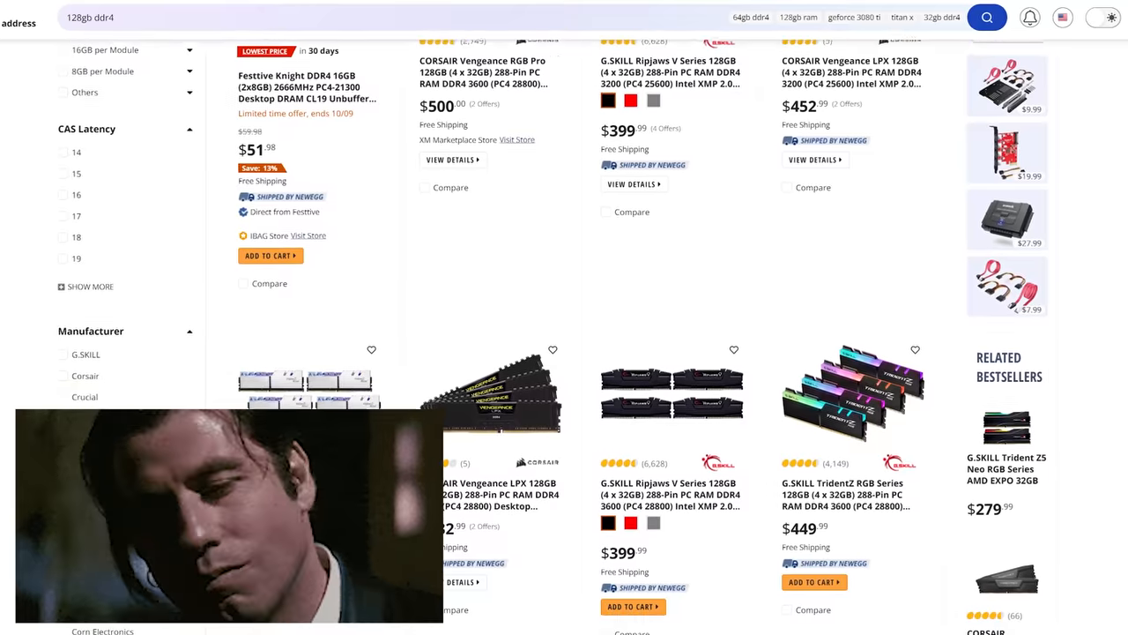
pyautogui.scroll(-3)
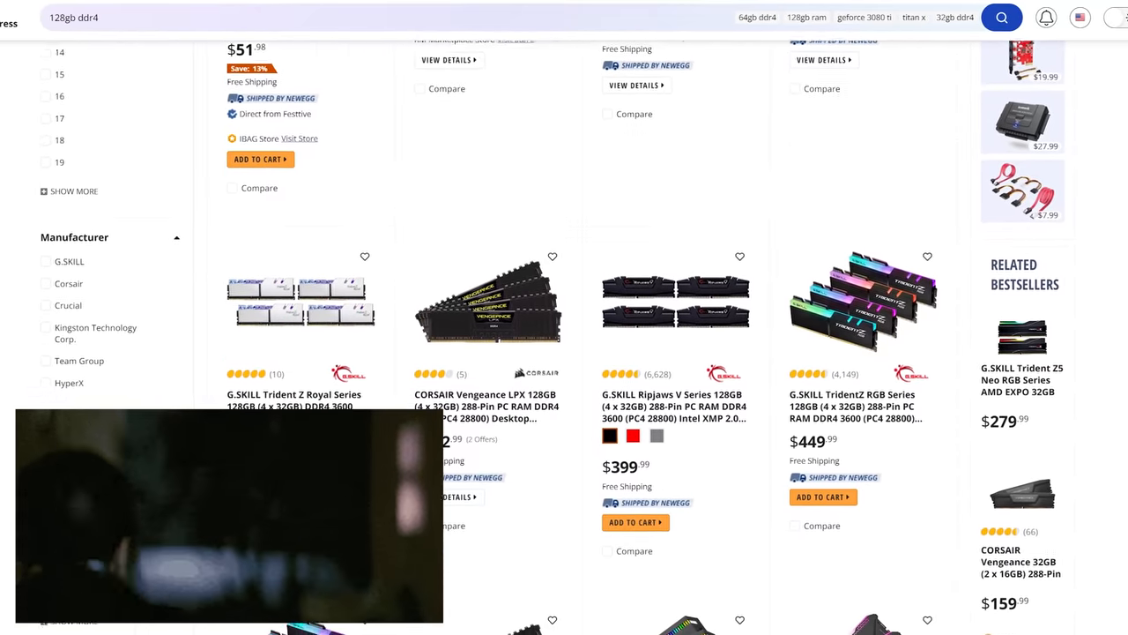
pyautogui.scroll(-3)
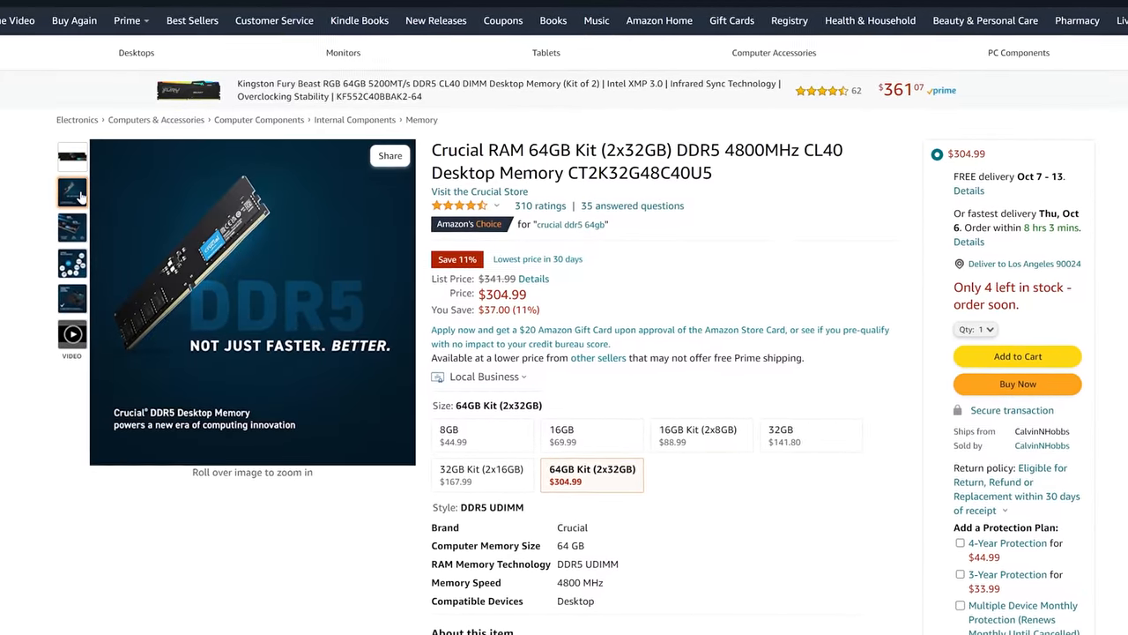
pyautogui.click(72, 227)
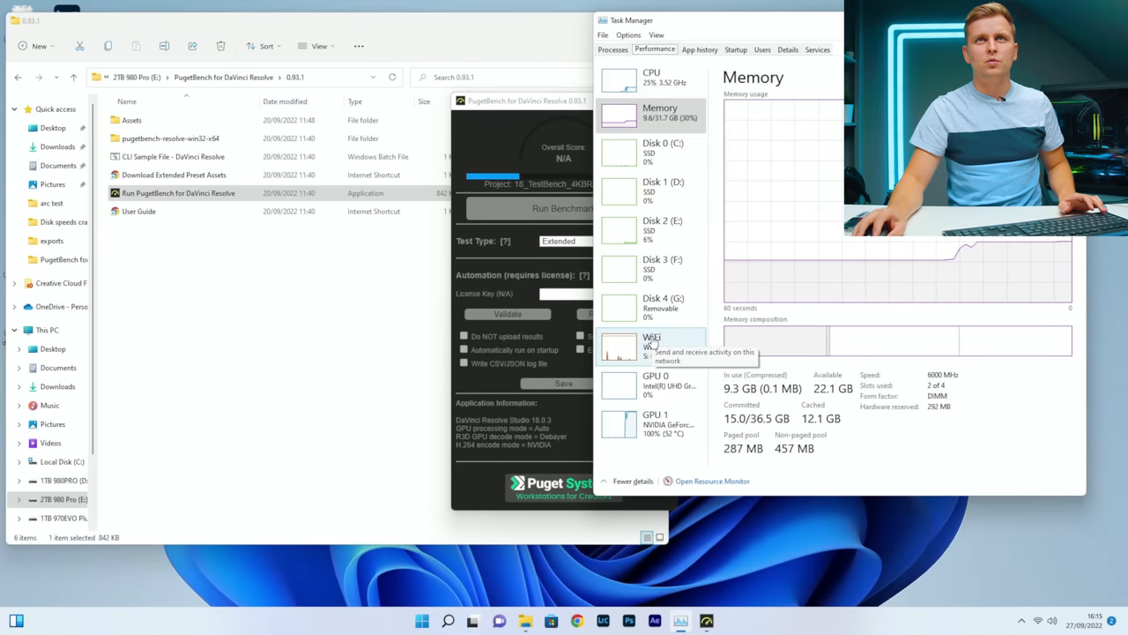
pyautogui.moveTo(666, 414)
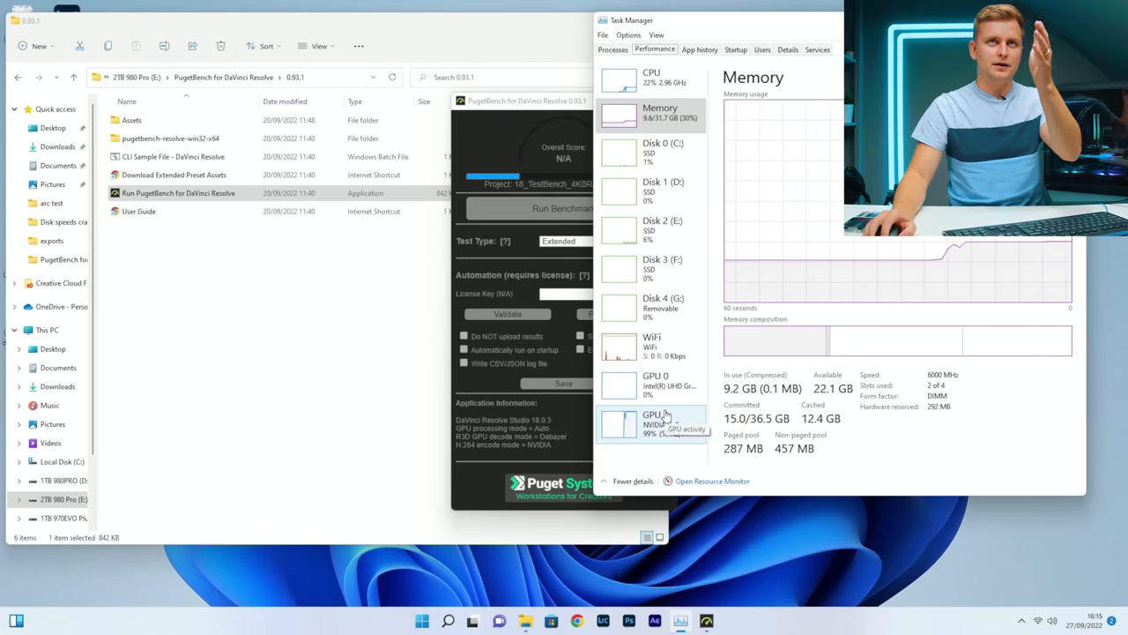